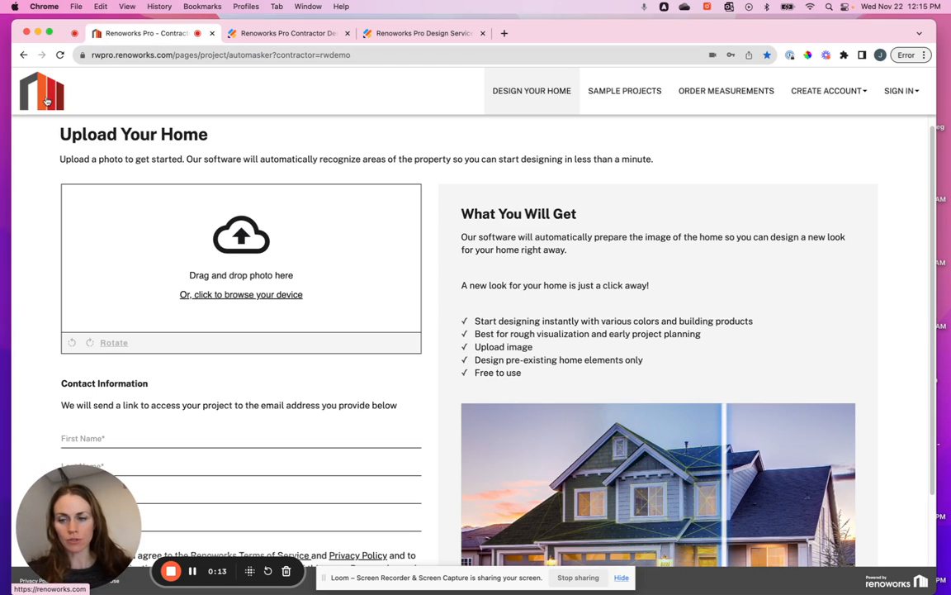
mouse_move(186, 228)
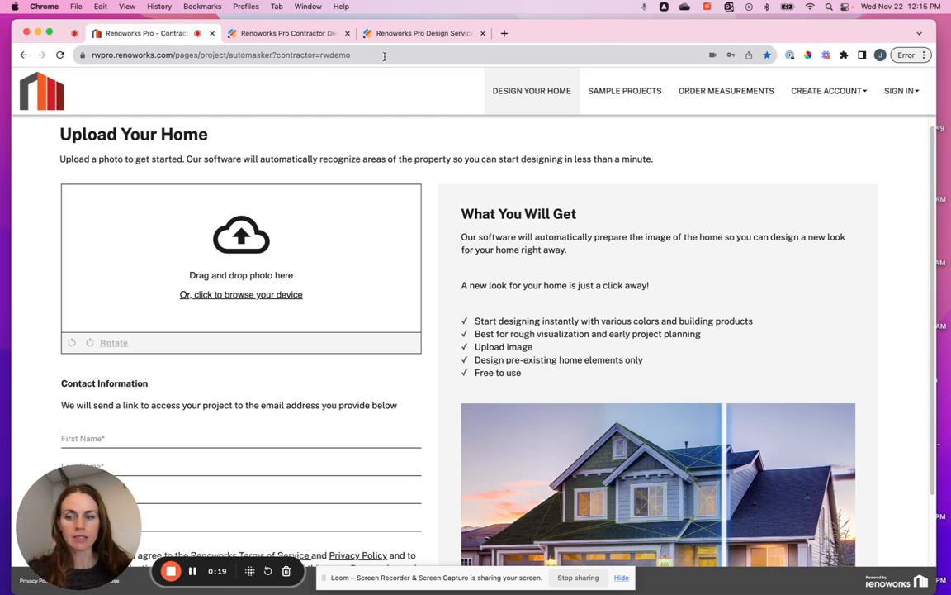
mouse_move(288, 113)
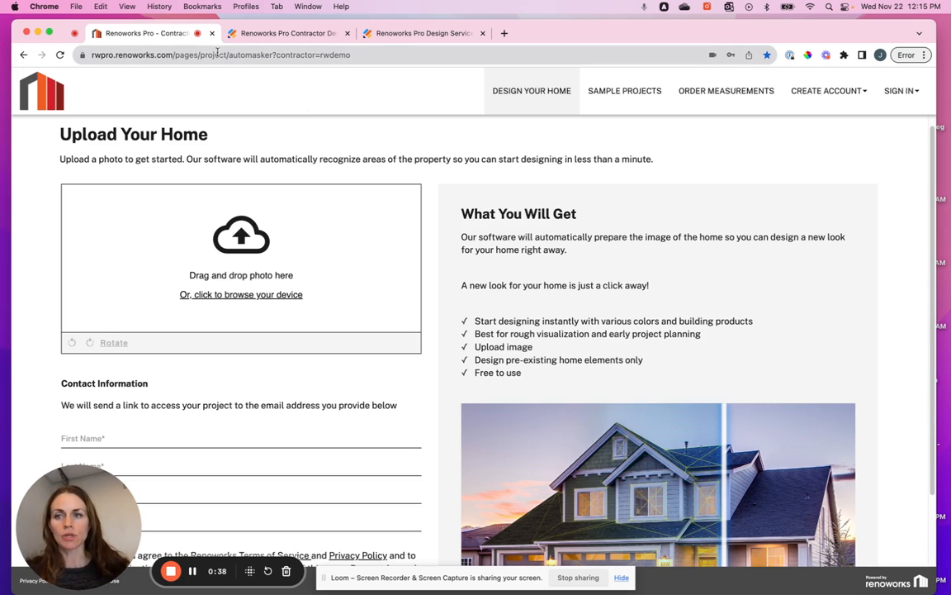
mouse_move(301, 112)
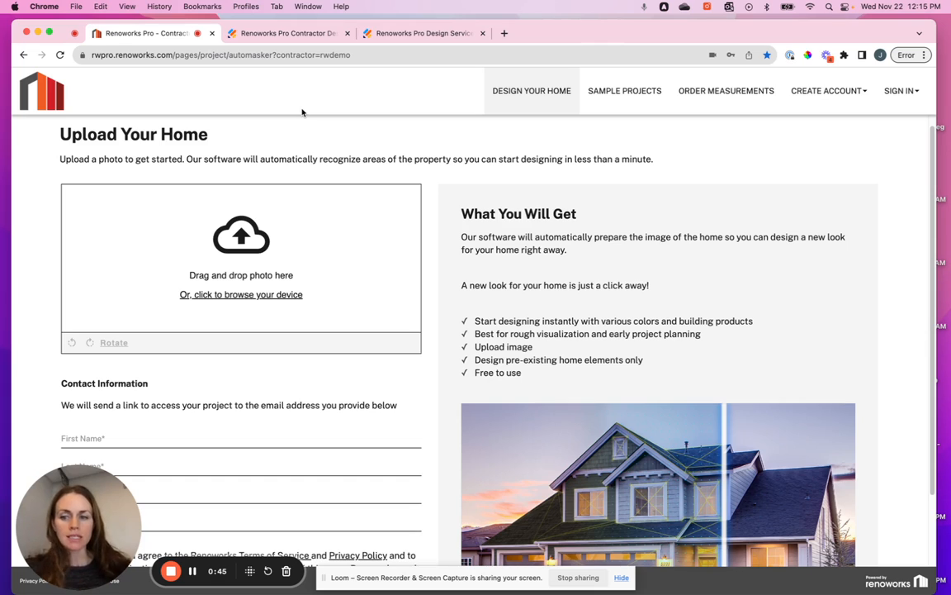
mouse_move(402, 169)
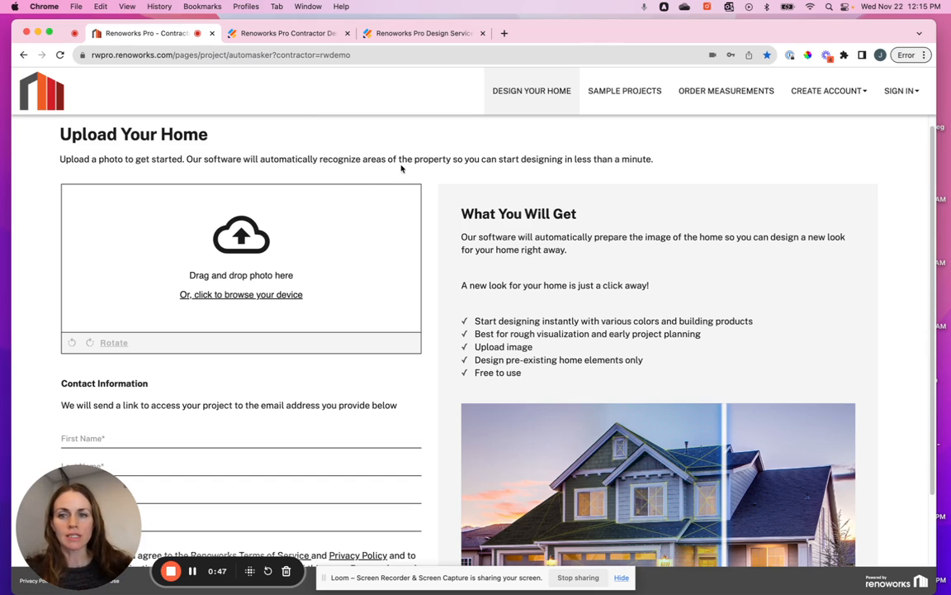
mouse_move(328, 146)
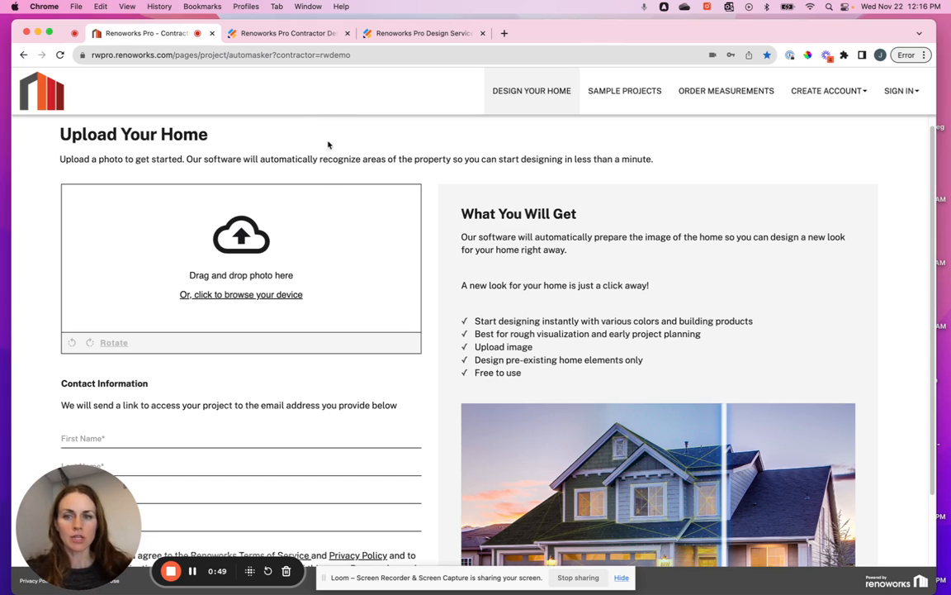
Sign in to Renoworks Pro using the saved account credentials
scroll("down", 3)
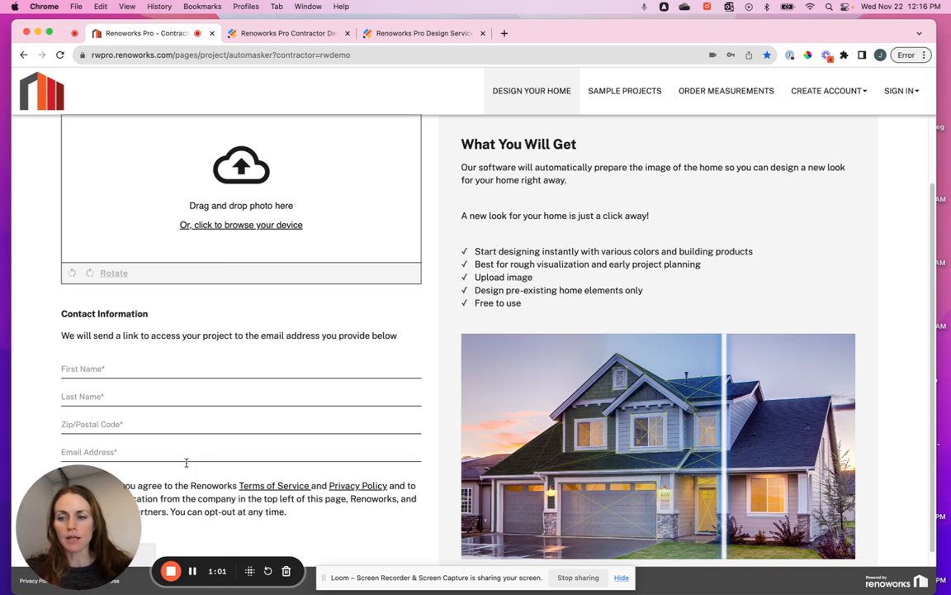
mouse_move(161, 469)
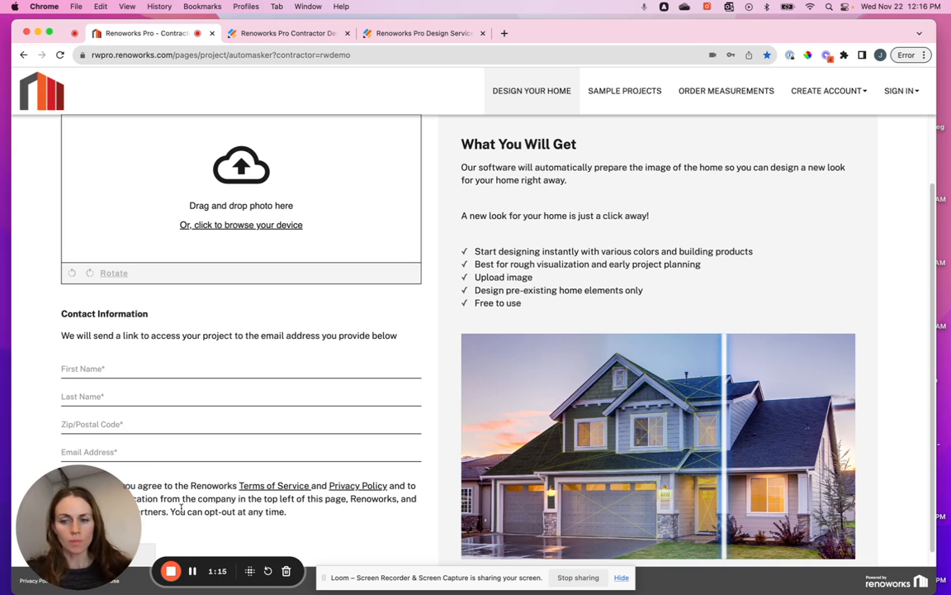
scroll("down", 3)
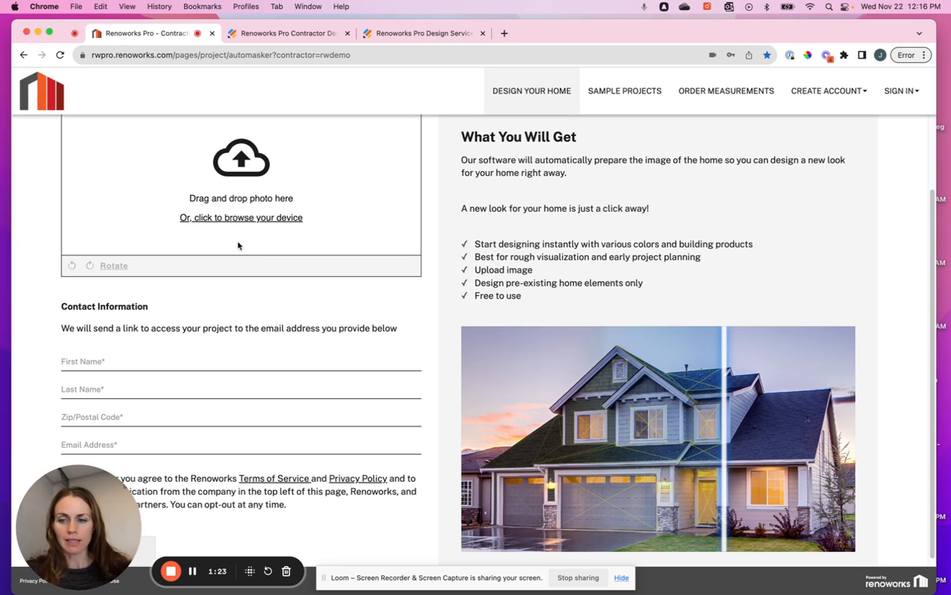
mouse_move(444, 271)
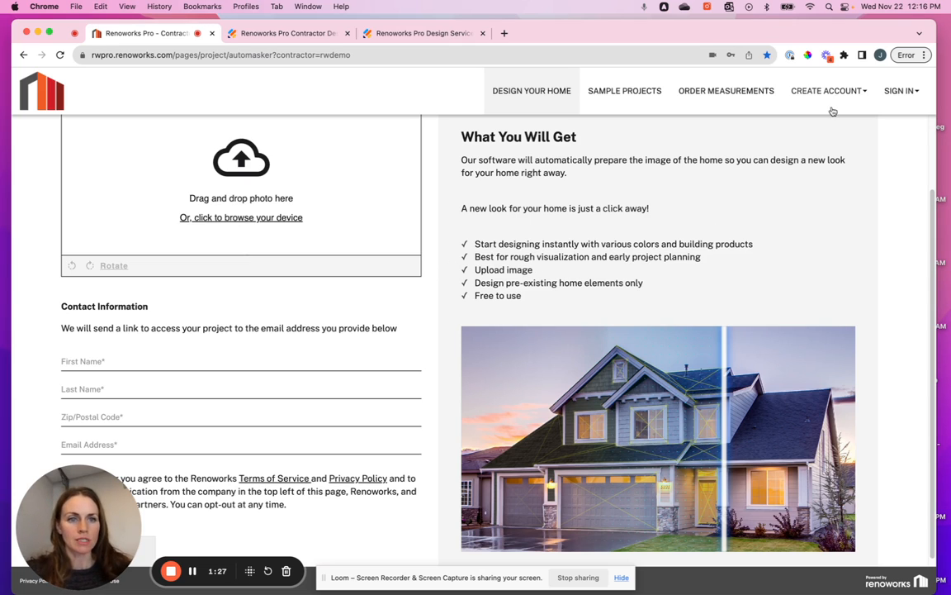
left_click(900, 91)
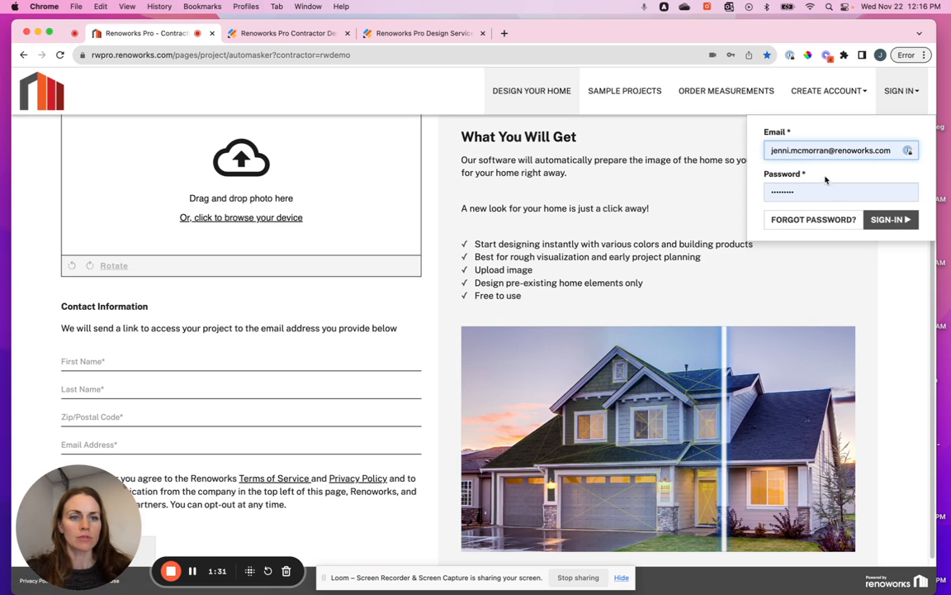
left_click(890, 219)
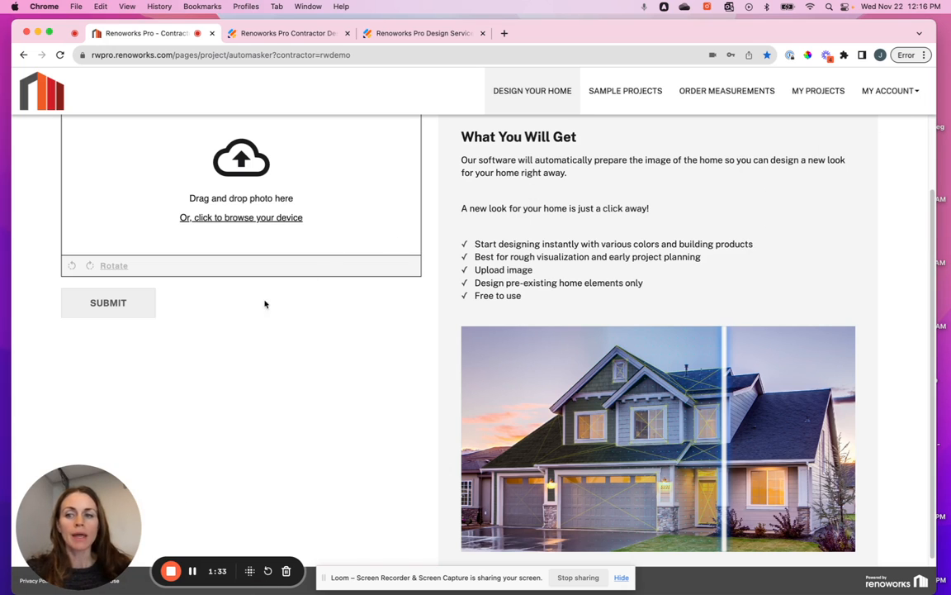
scroll("up", 3)
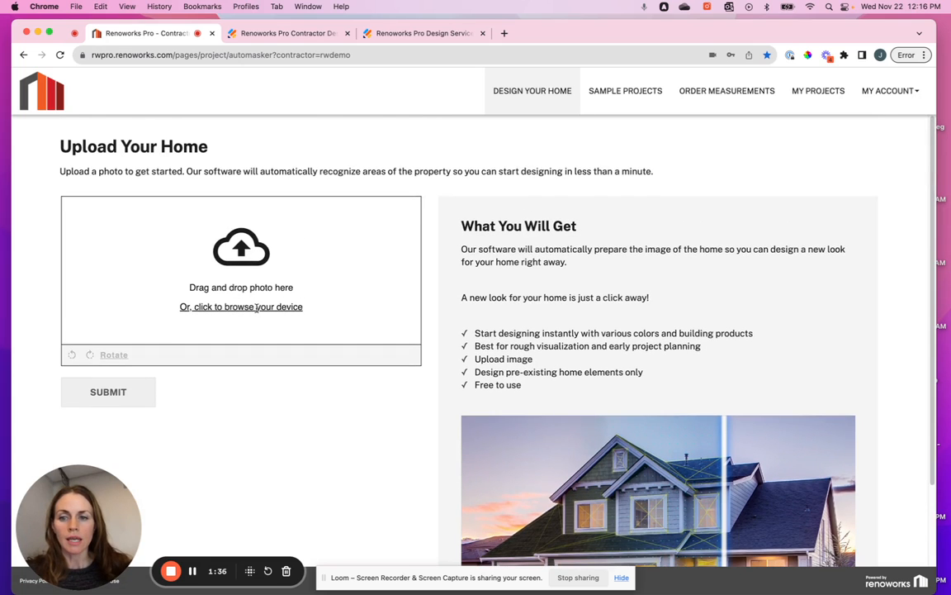
Upload image (2).jpg, the beige two-storey house photo, from Demo photos
left_click(240, 307)
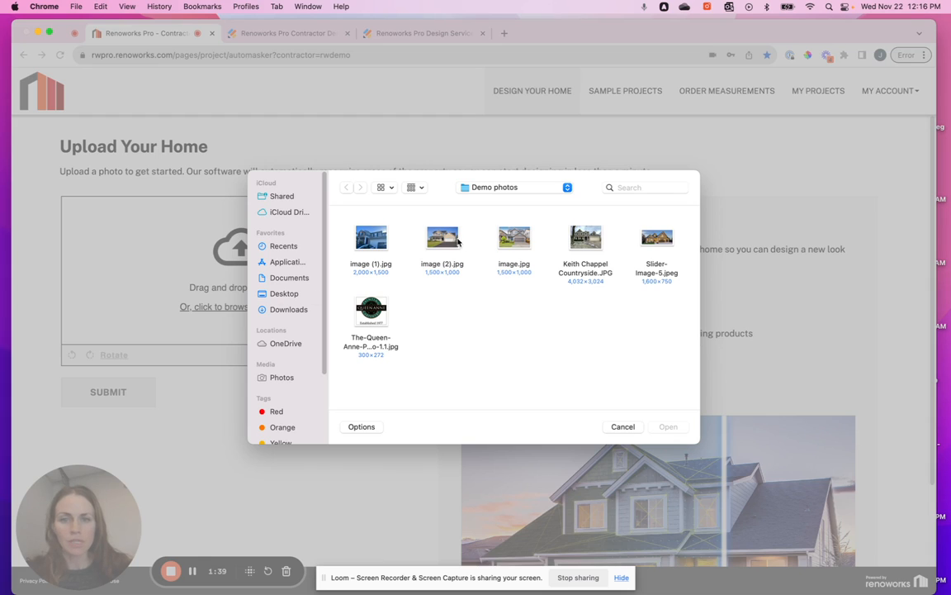
left_click(442, 238)
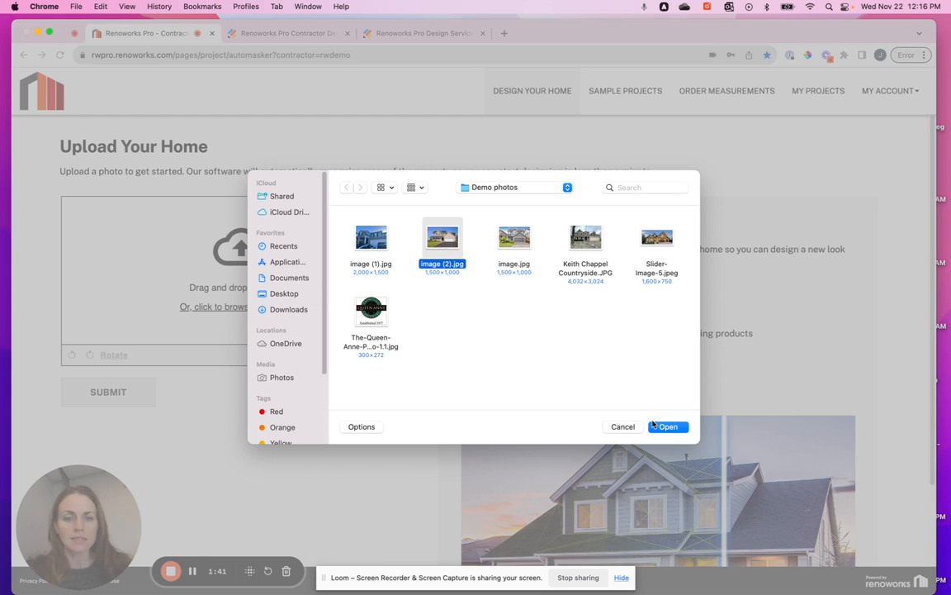
left_click(668, 426)
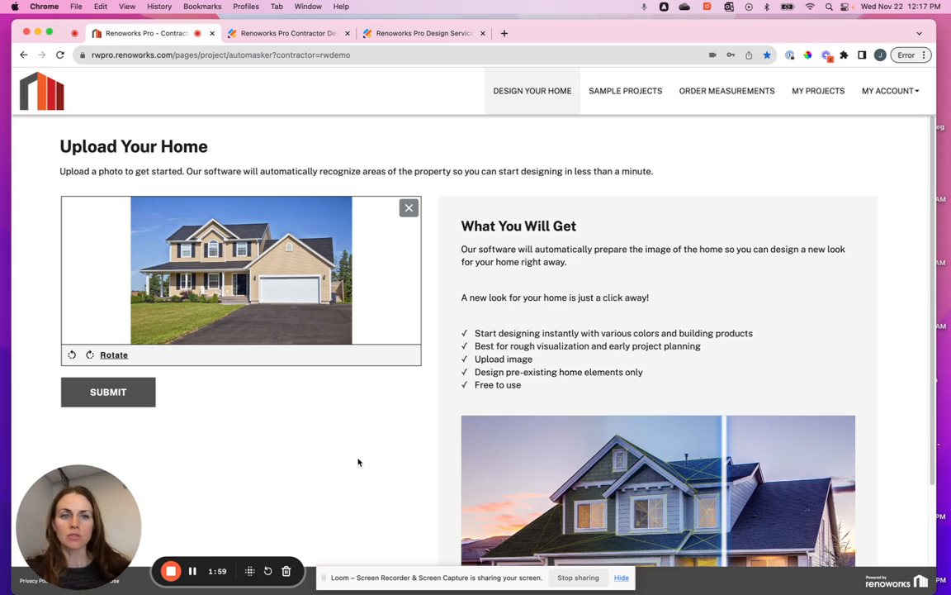
mouse_move(821, 112)
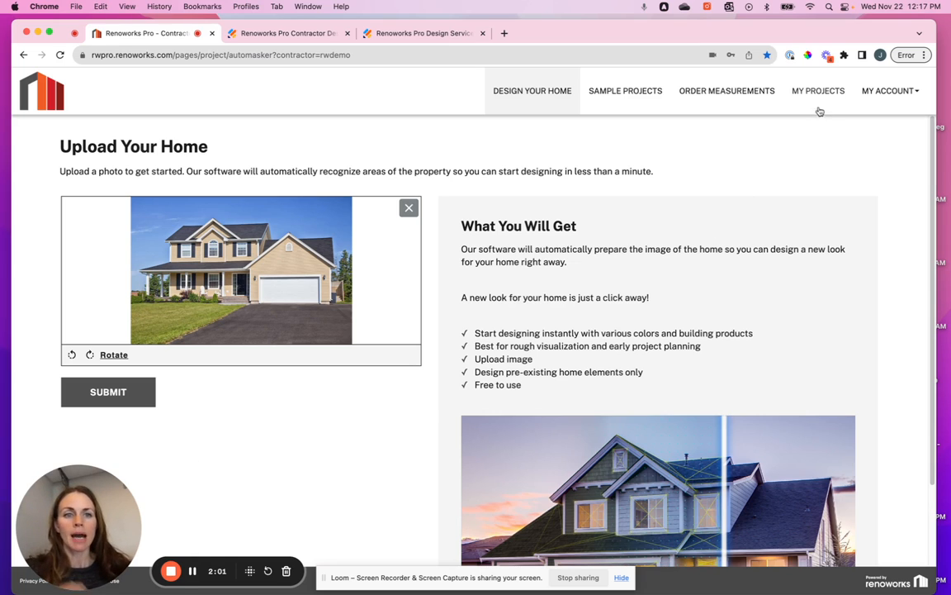
mouse_move(817, 91)
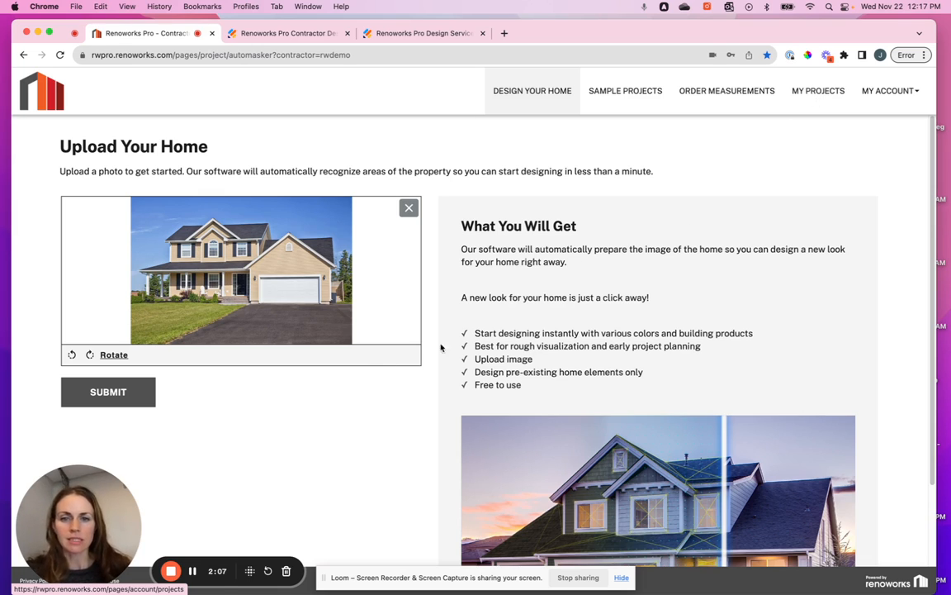
mouse_move(362, 301)
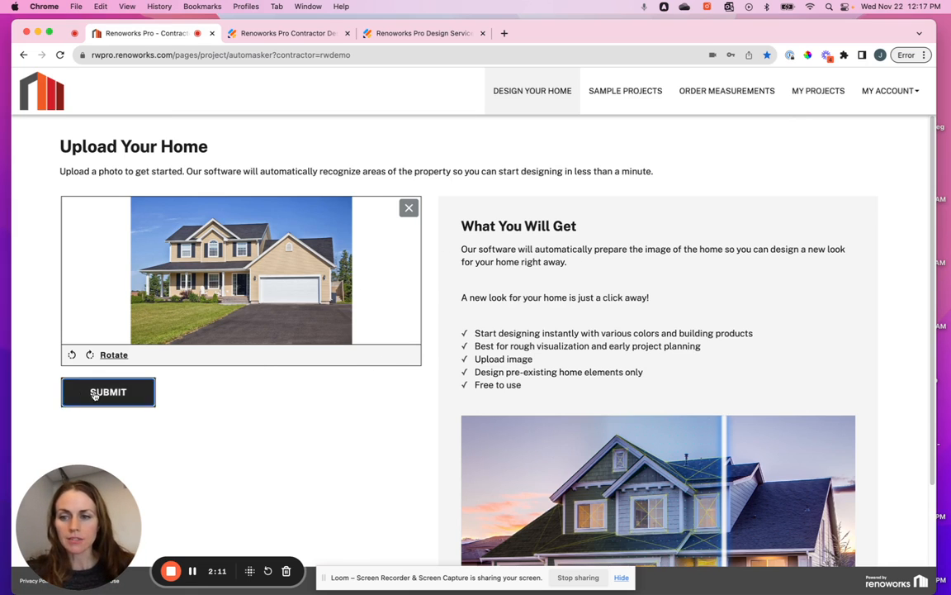
Submit the house photo to create My New Project in the Design view
left_click(107, 392)
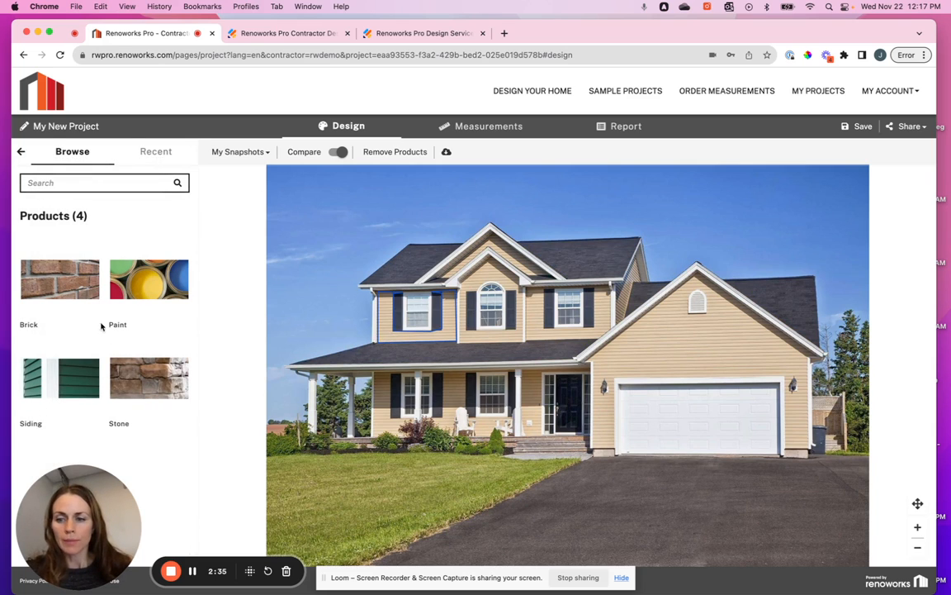
left_click(60, 377)
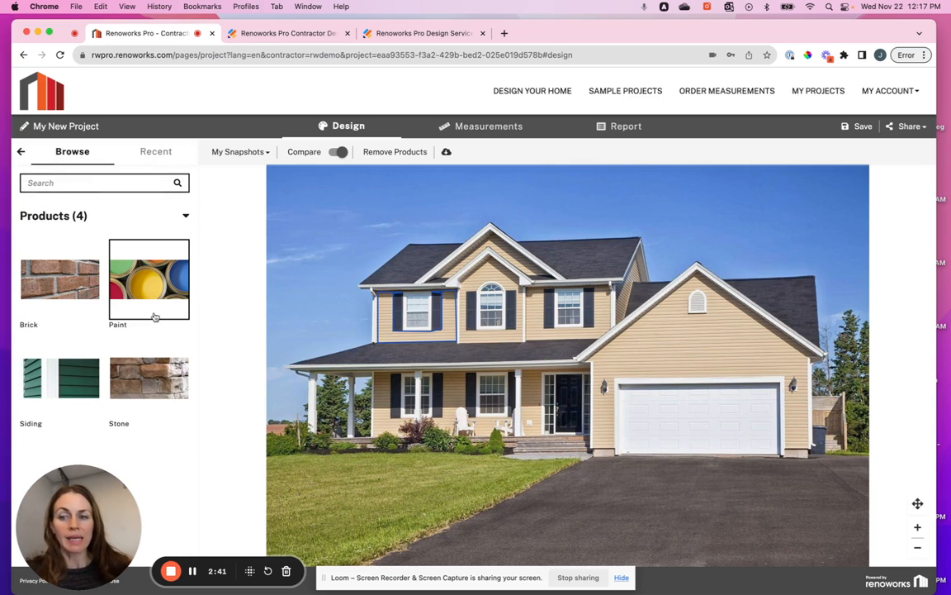
Browse siding brands, scrolling past Gentek and Georgia Pacific to James Hardie
left_click(59, 279)
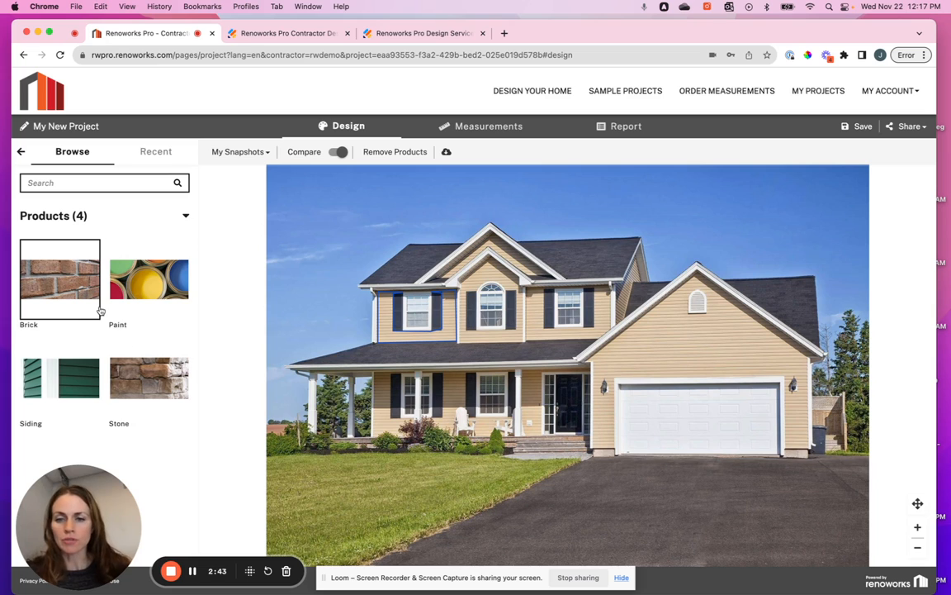
left_click(60, 379)
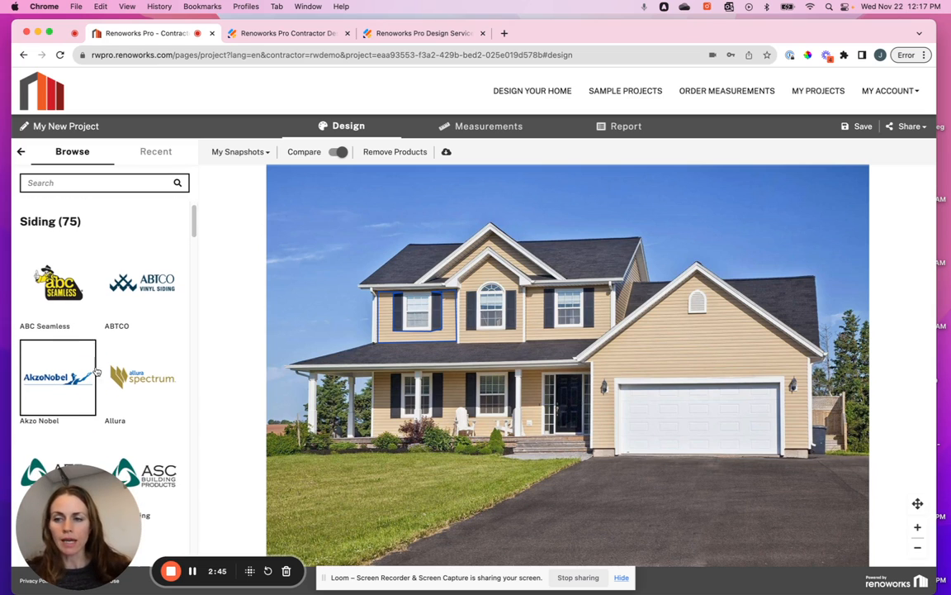
scroll("down", 3)
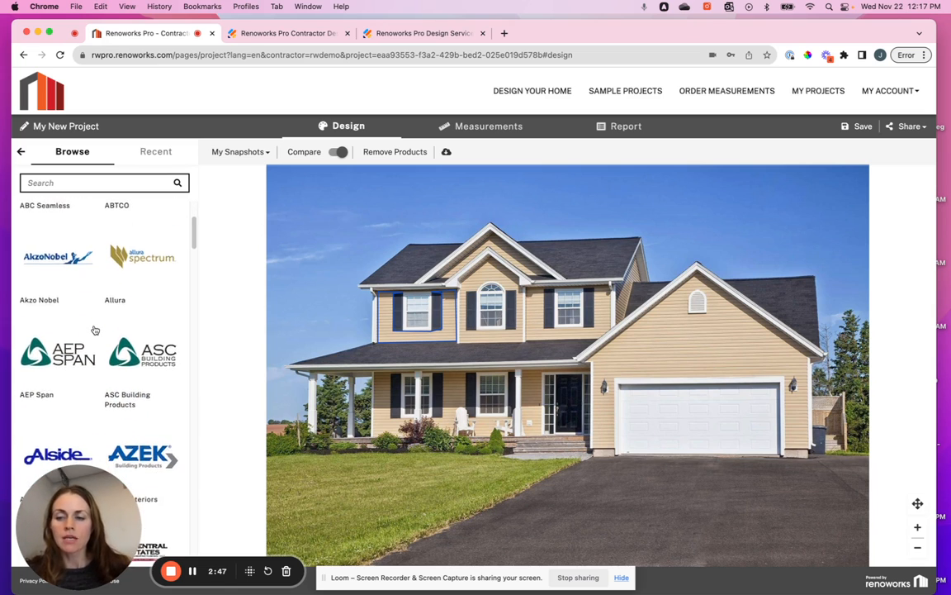
scroll("down", 3)
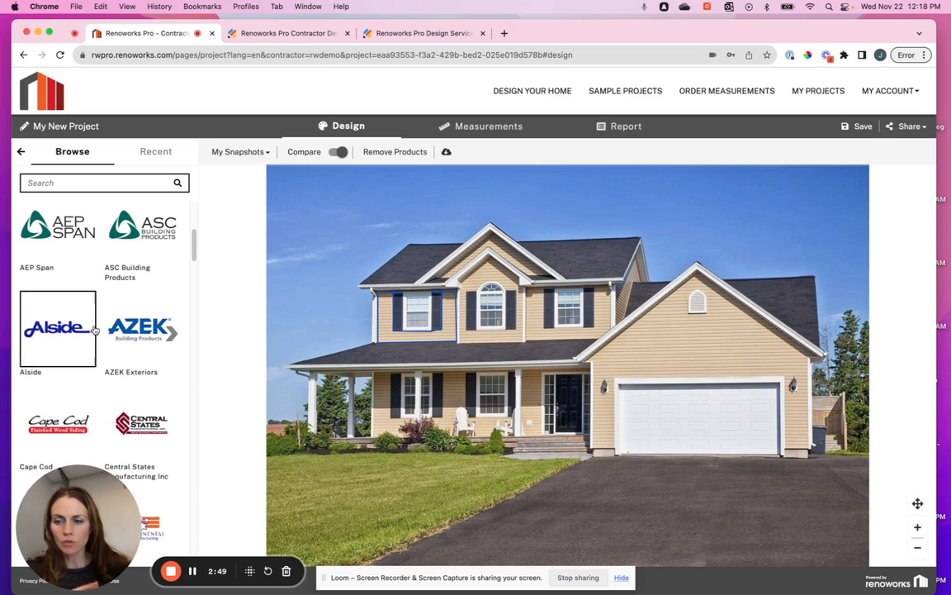
scroll("down", 3)
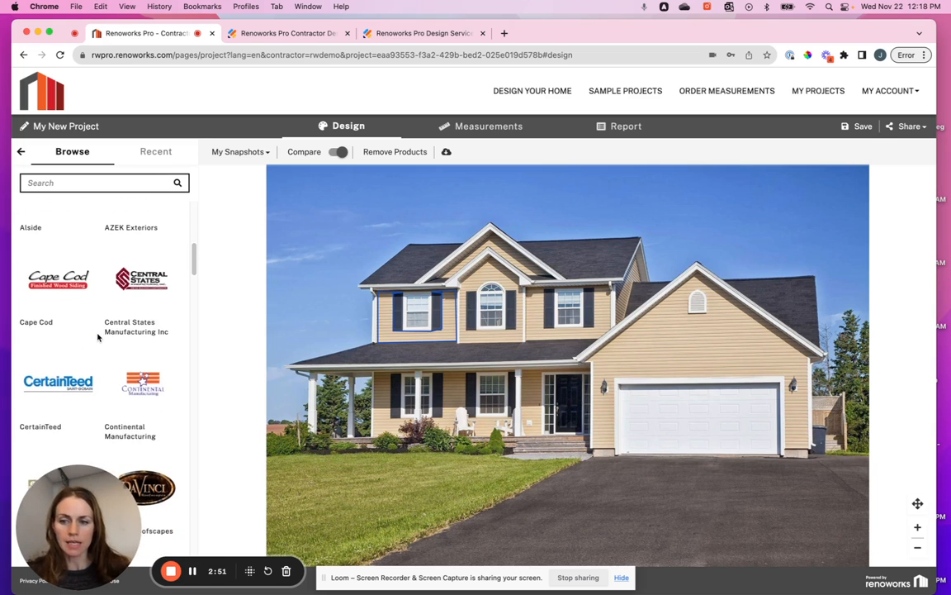
scroll("down", 3)
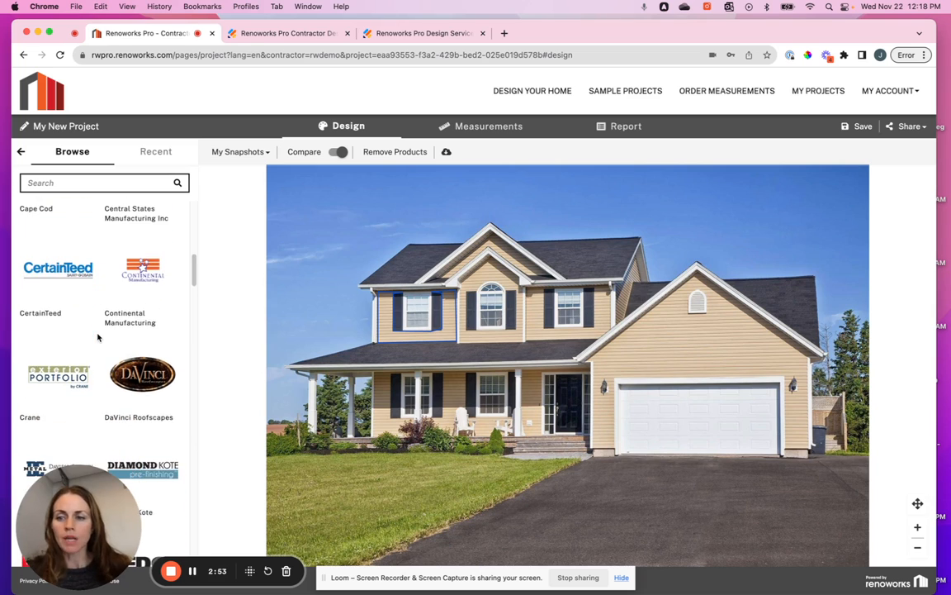
scroll("down", 3)
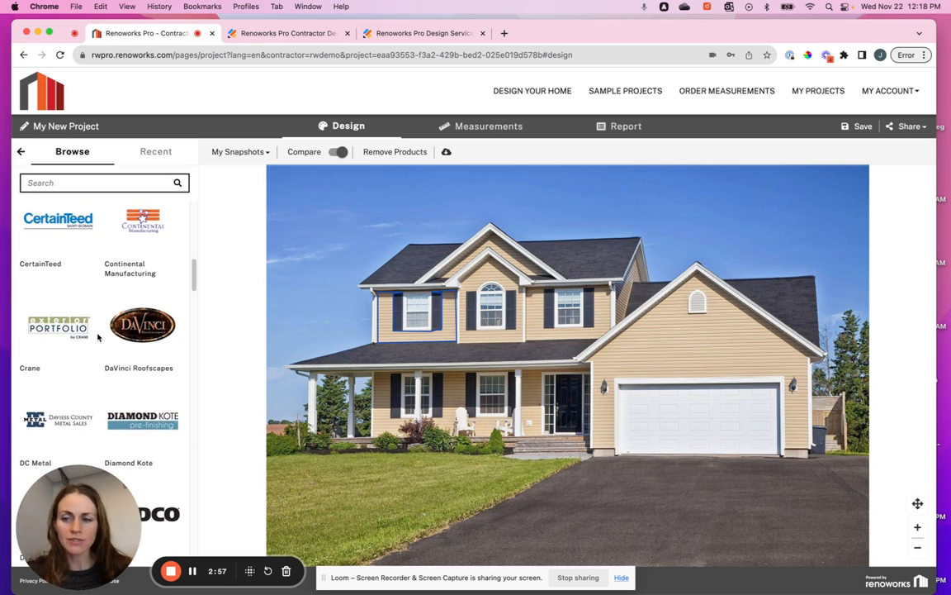
scroll("down", 3)
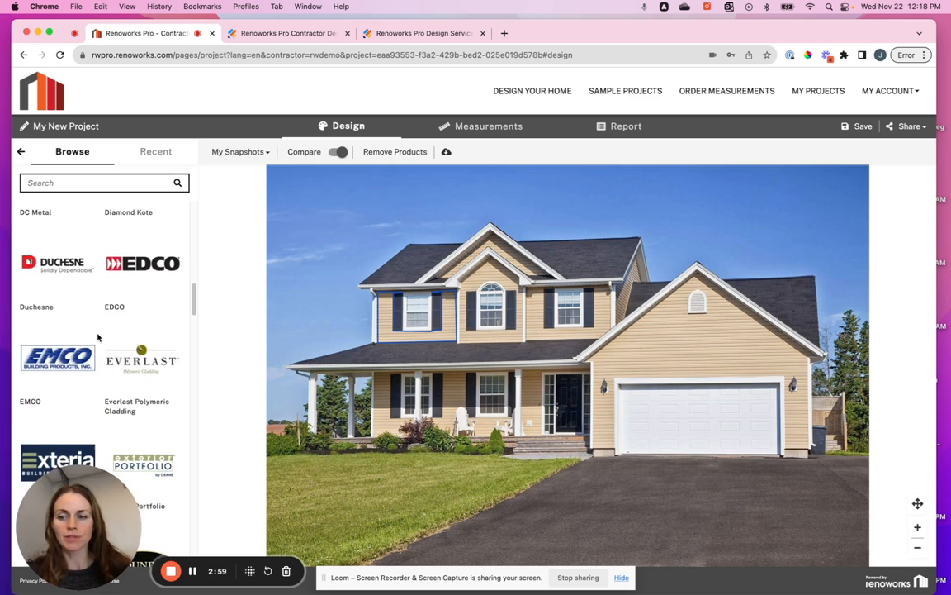
scroll("down", 3)
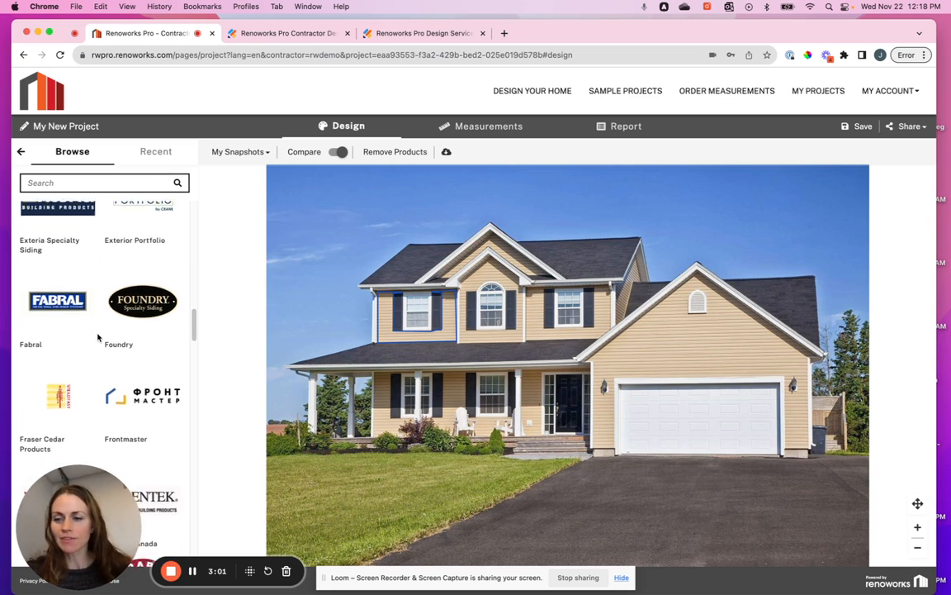
scroll("down", 3)
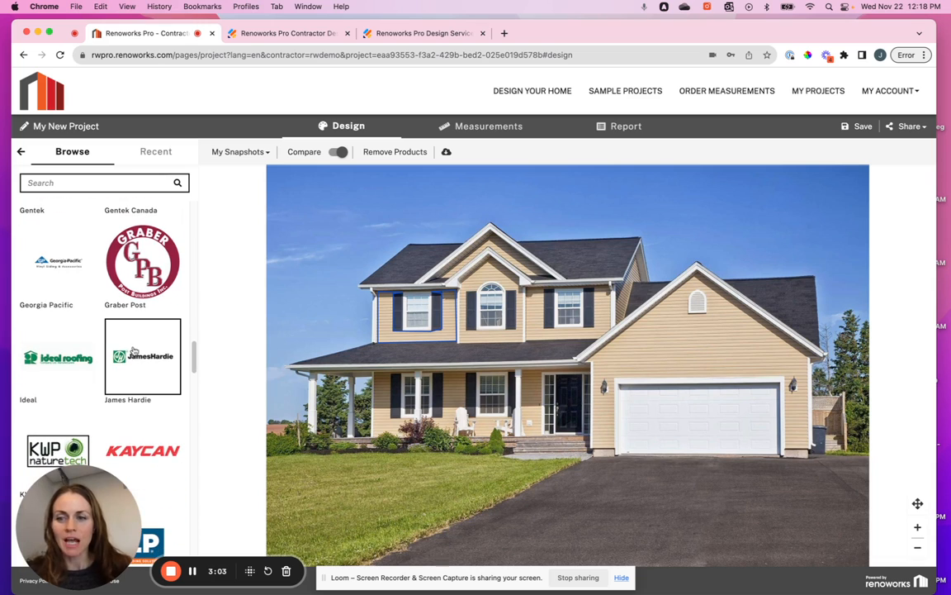
Apply James Hardie HardiePlank Select Cedarmill 7" Exposure in Monterey Taupe to Wall 1
left_click(142, 357)
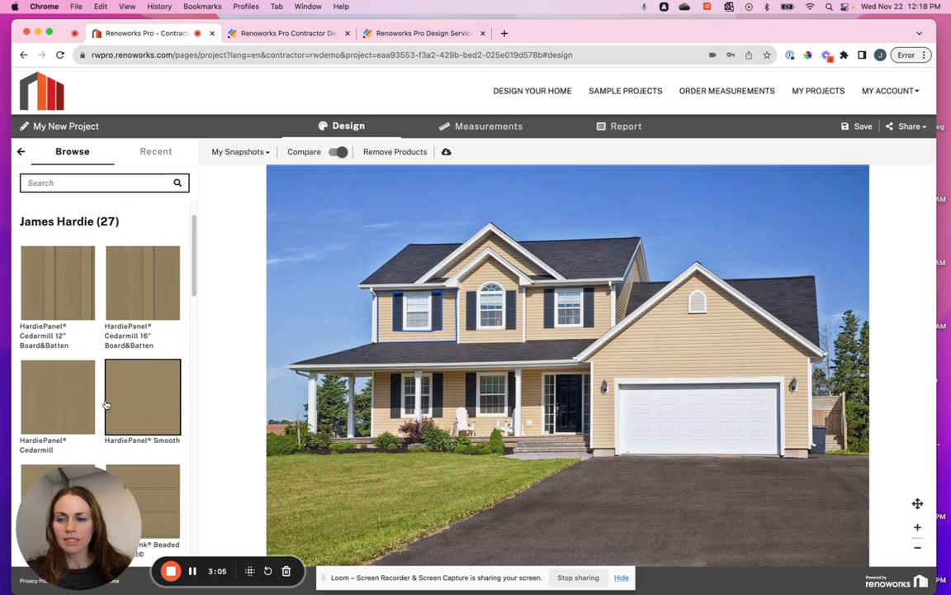
scroll("down", 3)
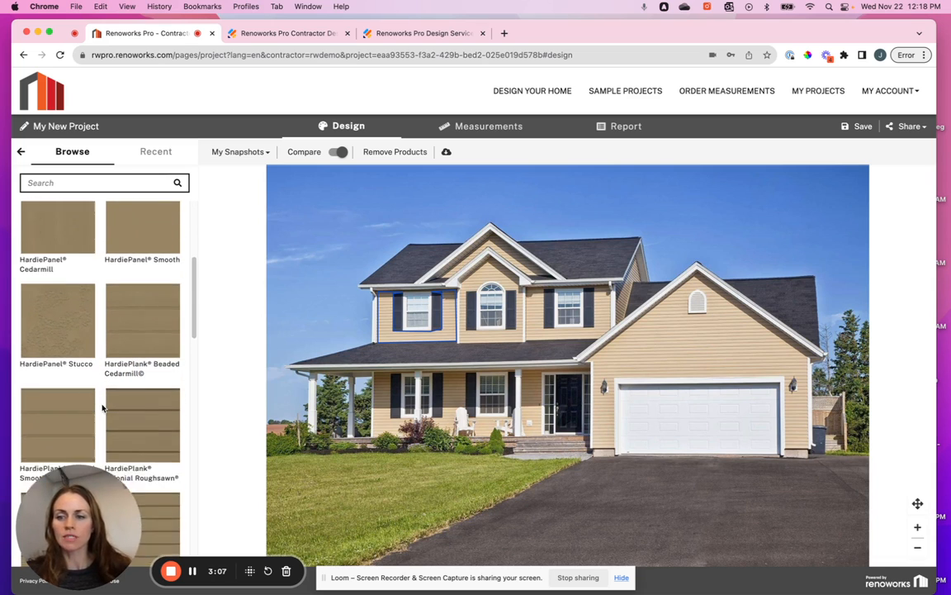
scroll("down", 3)
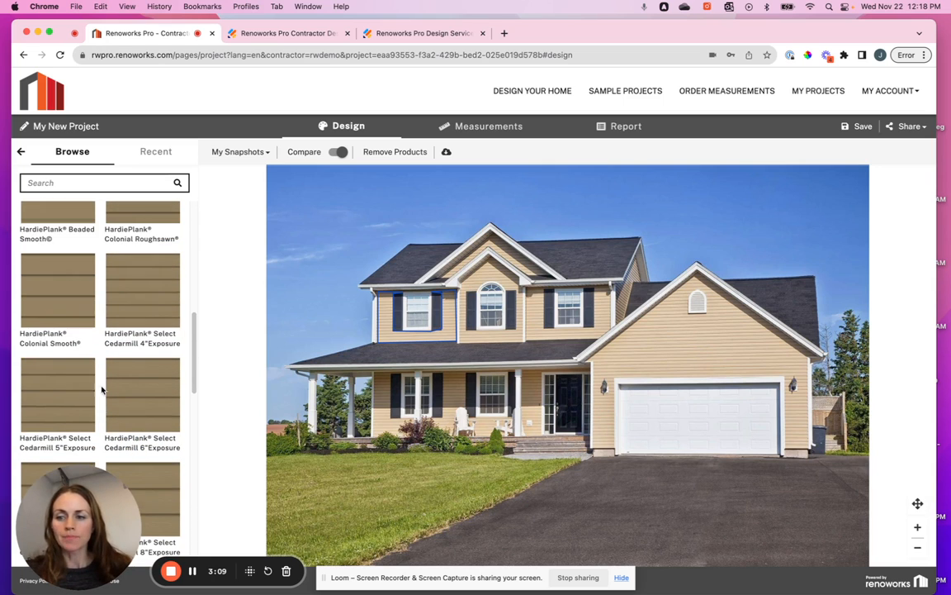
scroll("down", 3)
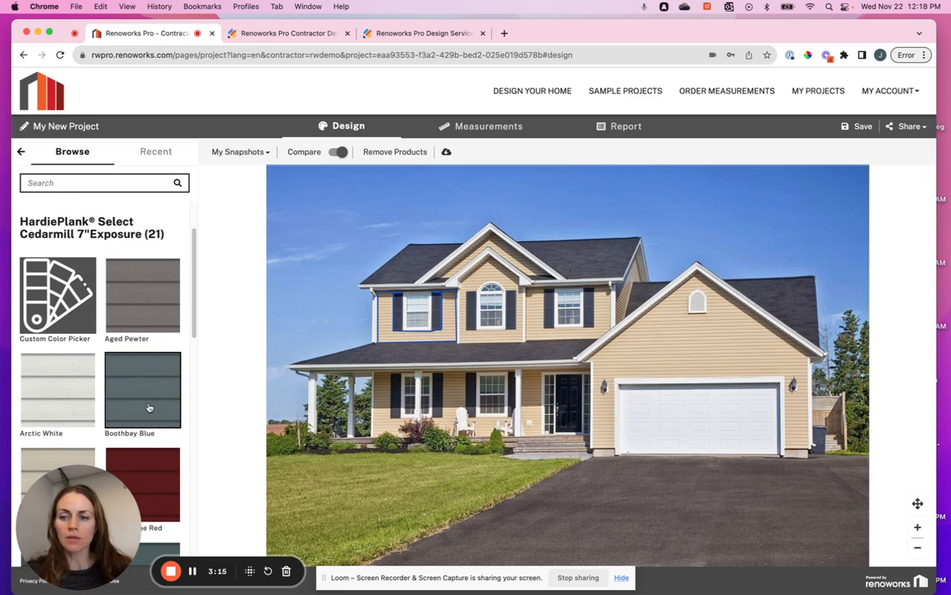
scroll("down", 3)
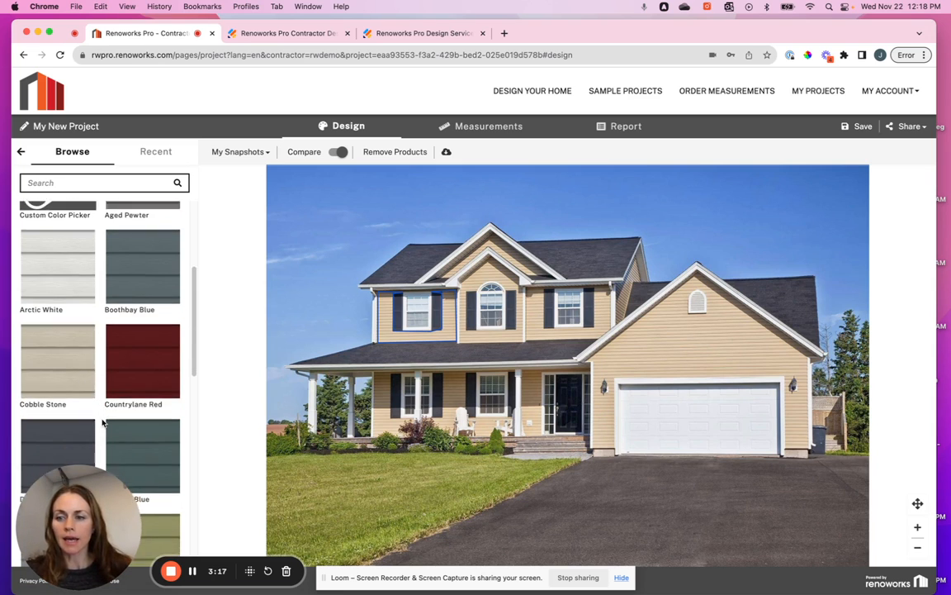
scroll("down", 3)
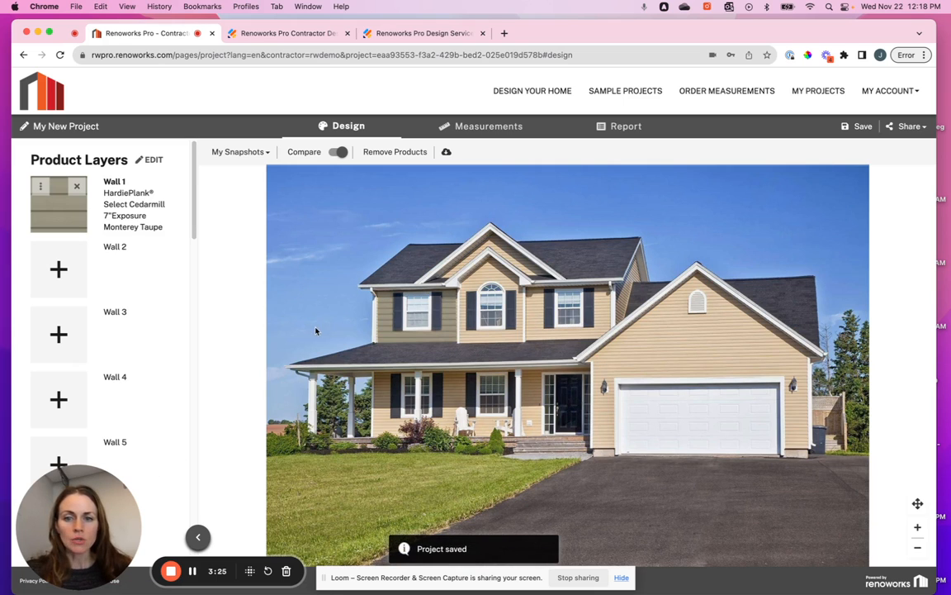
mouse_move(299, 306)
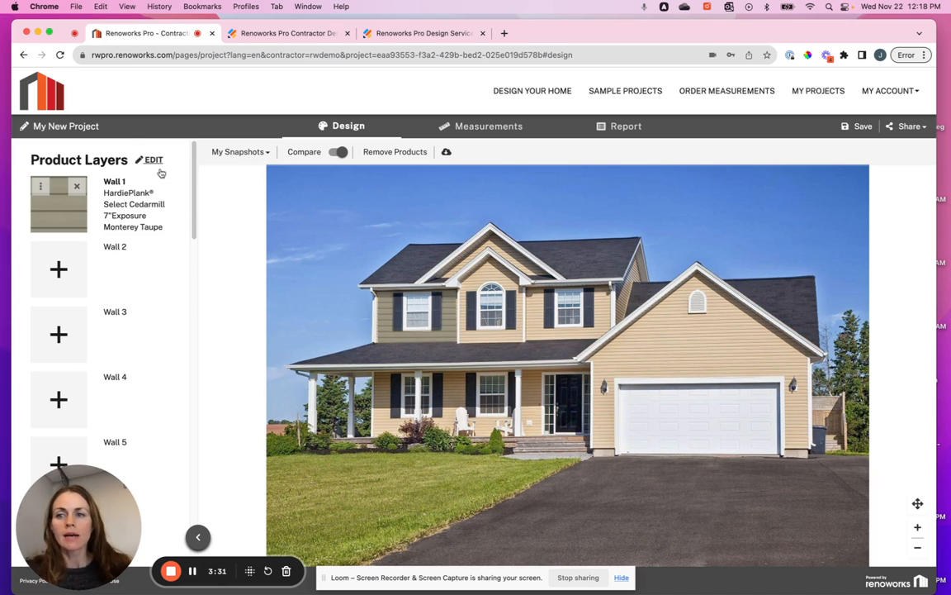
Group Wall 2 with Wall 1 in Product Layers to share the Monterey Taupe siding
left_click(153, 160)
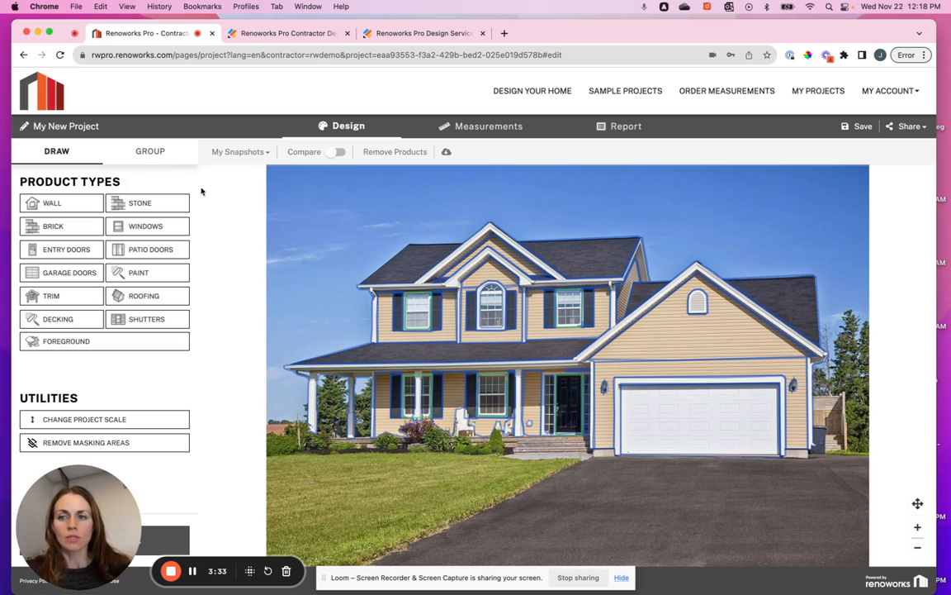
left_click(149, 151)
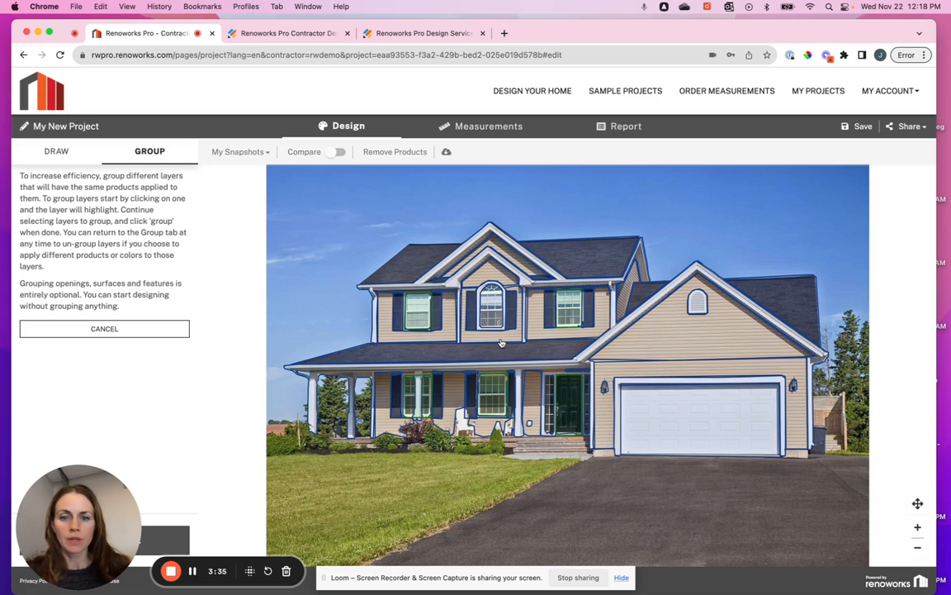
left_click(603, 389)
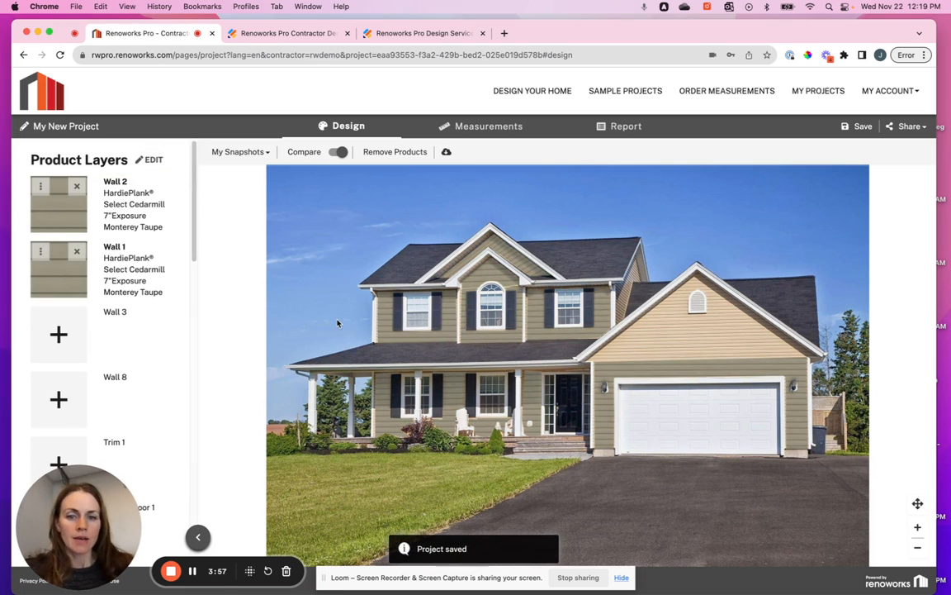
mouse_move(659, 237)
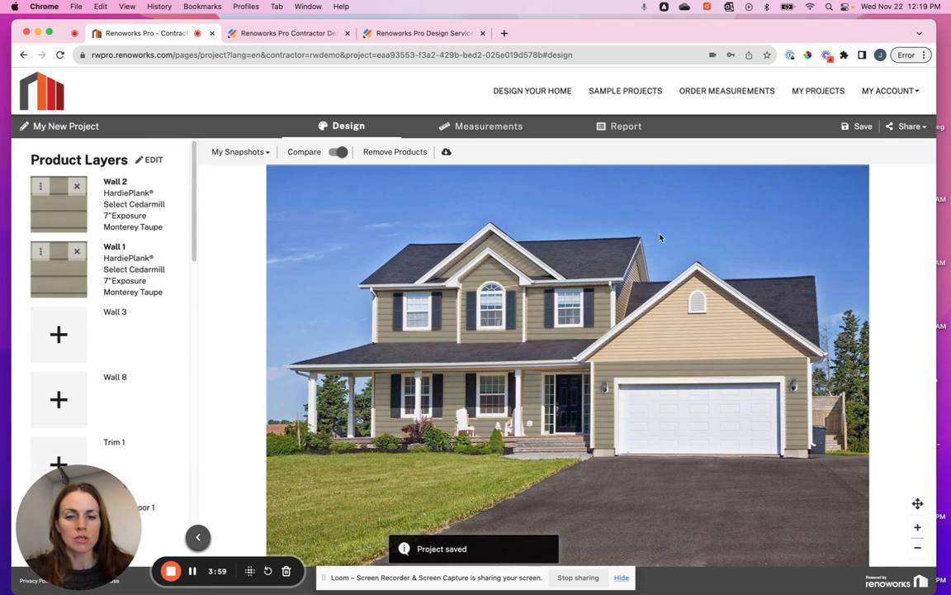
Select the upper-left window and choose a Pella 250 Series Awning window
left_click(492, 396)
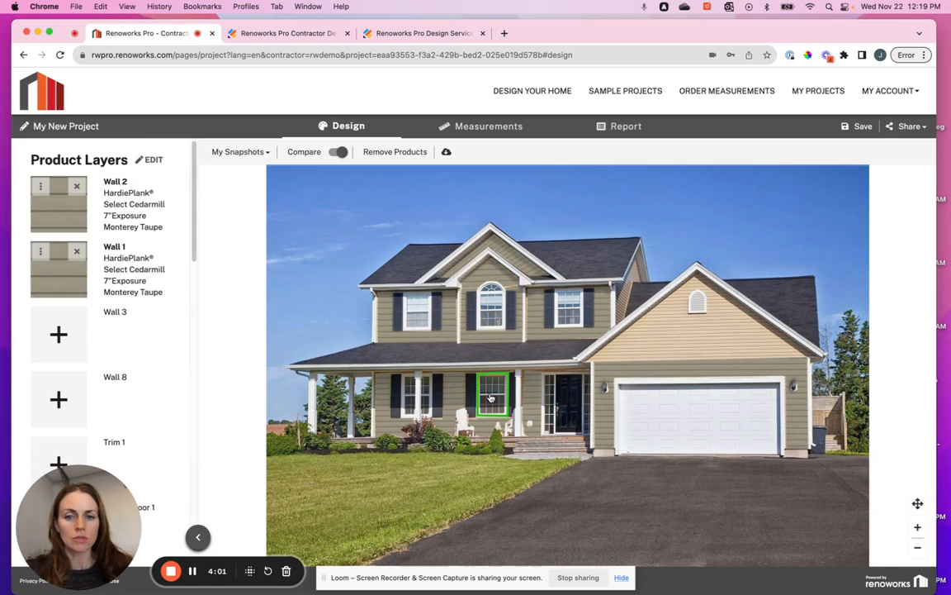
left_click(417, 313)
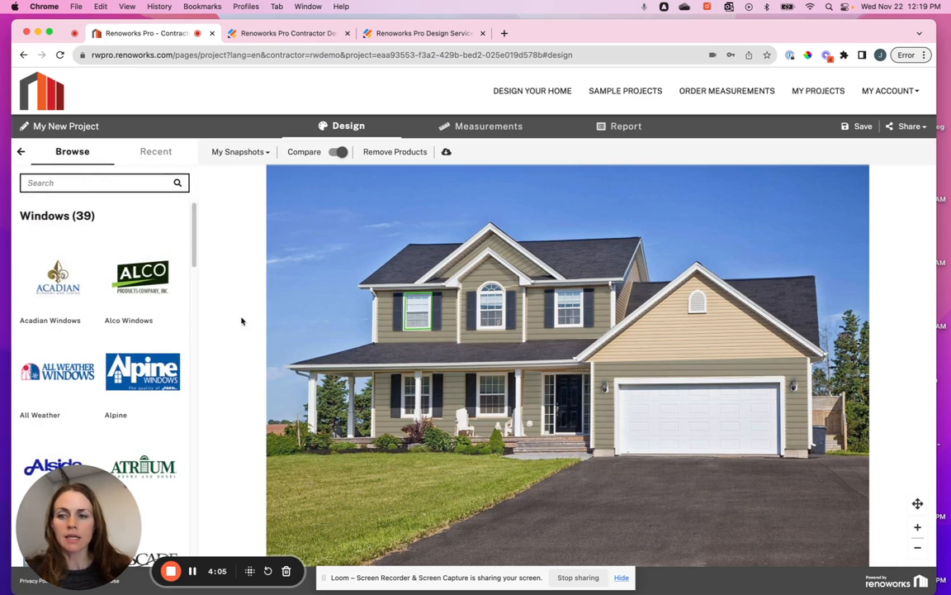
scroll("down", 3)
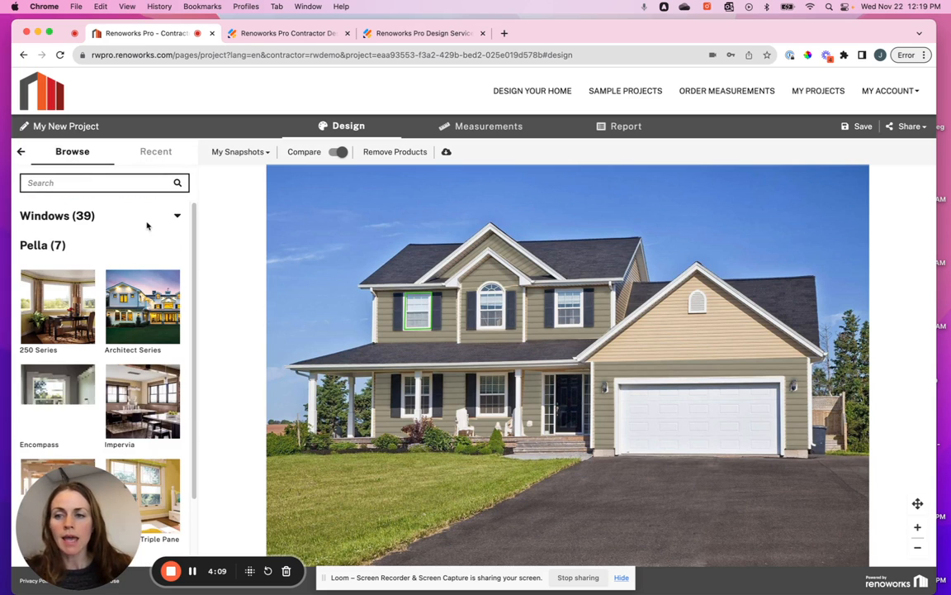
left_click(57, 310)
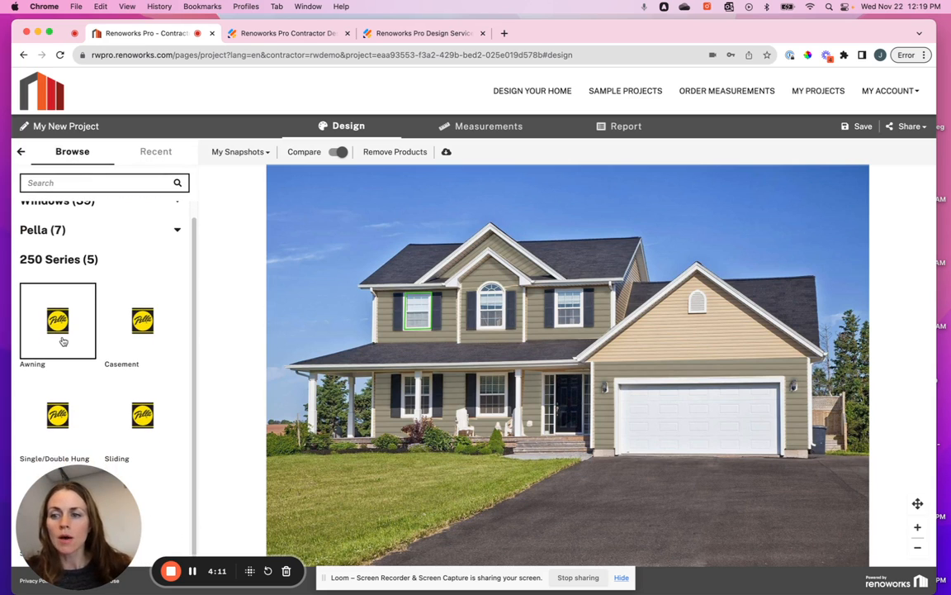
left_click(57, 320)
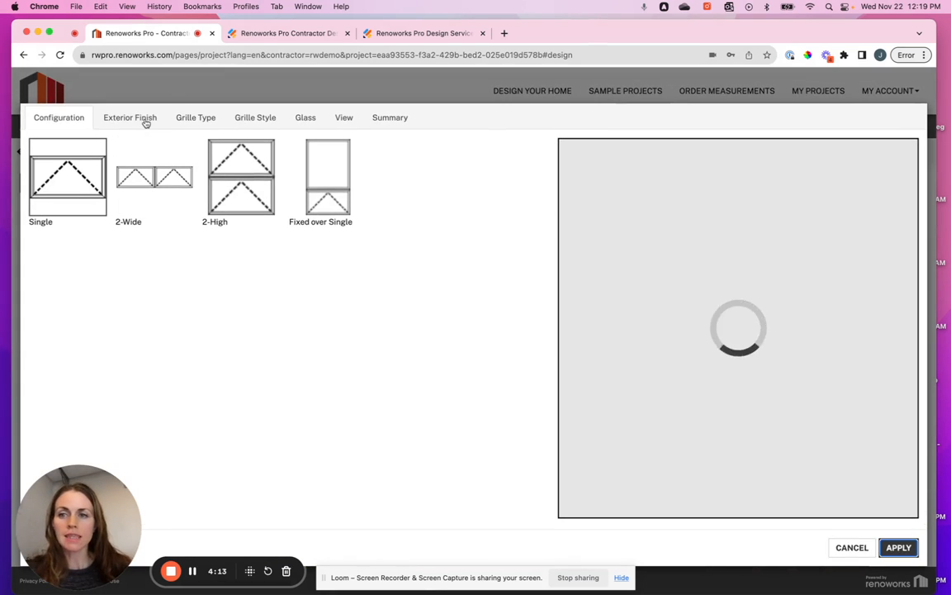
Configure the awning with Chapparral finish, top-row grilles, cloud-and-tree reflection, and apply it
left_click(129, 116)
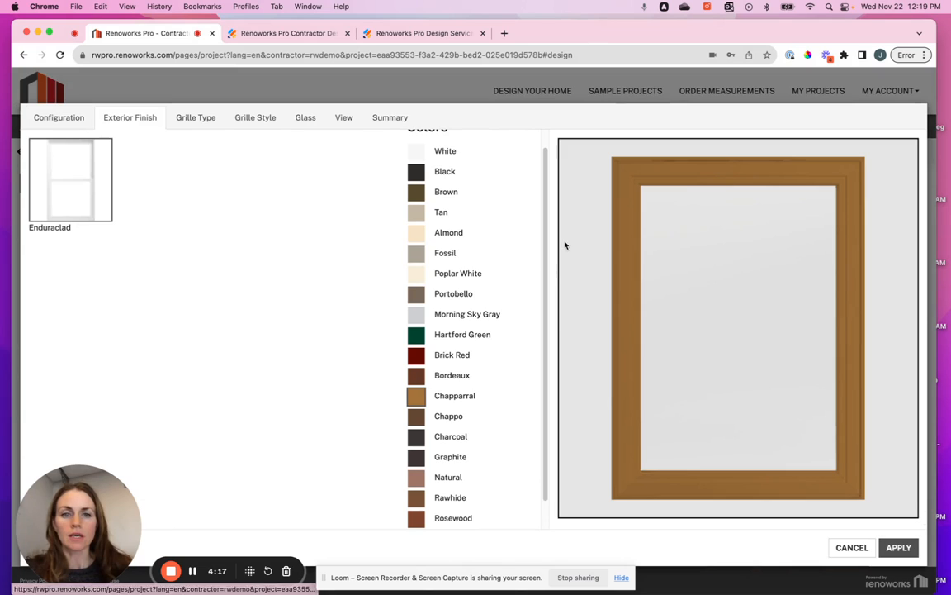
left_click(196, 116)
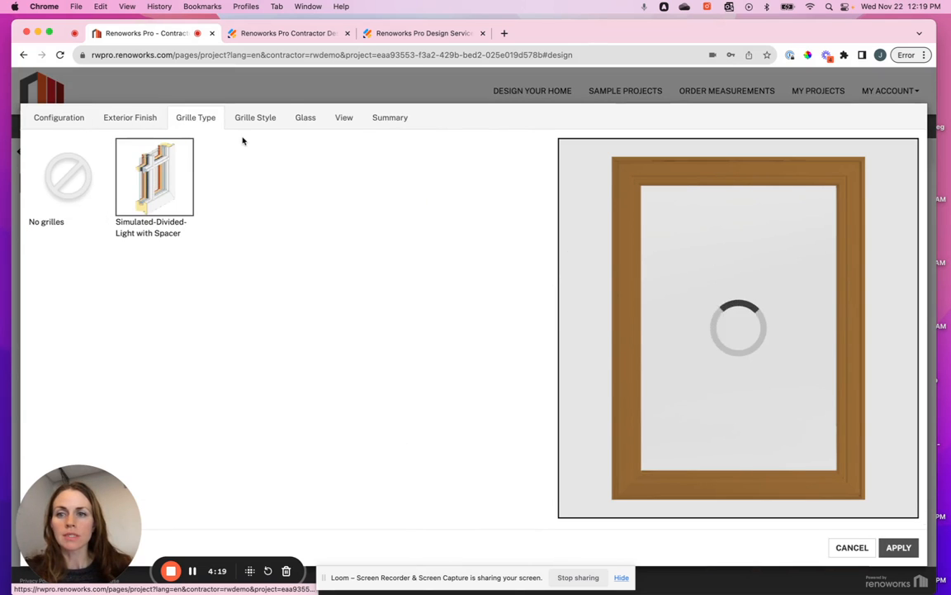
left_click(255, 117)
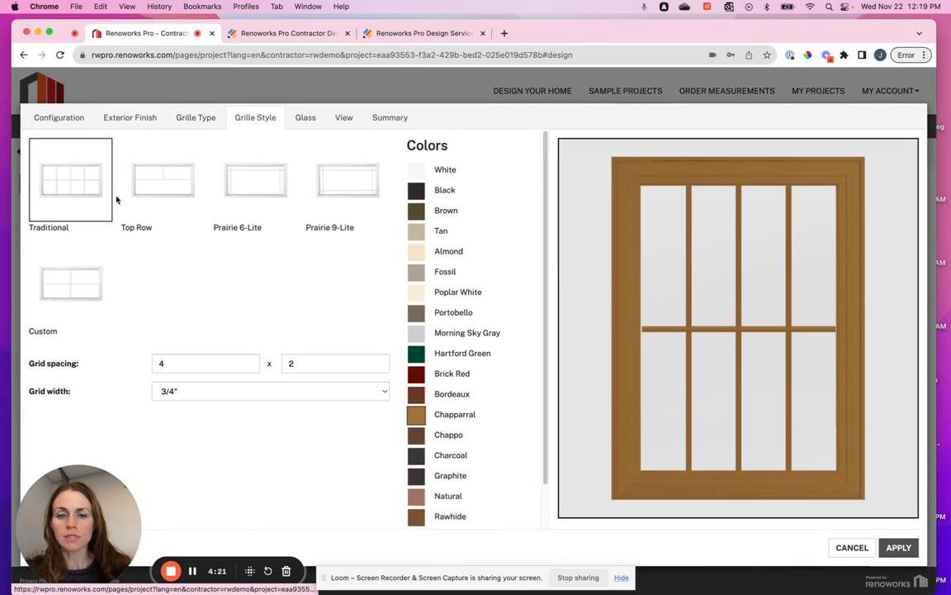
left_click(305, 117)
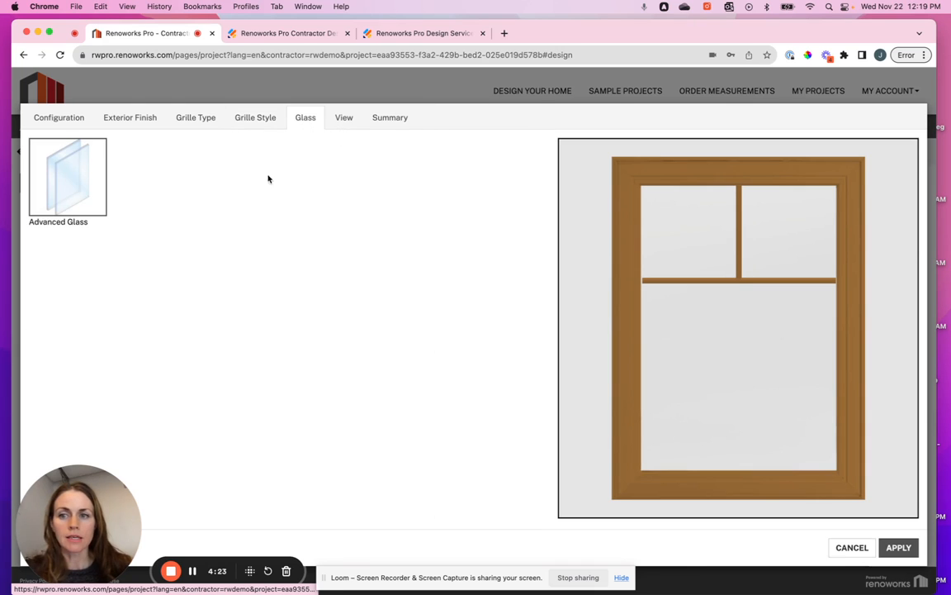
left_click(344, 117)
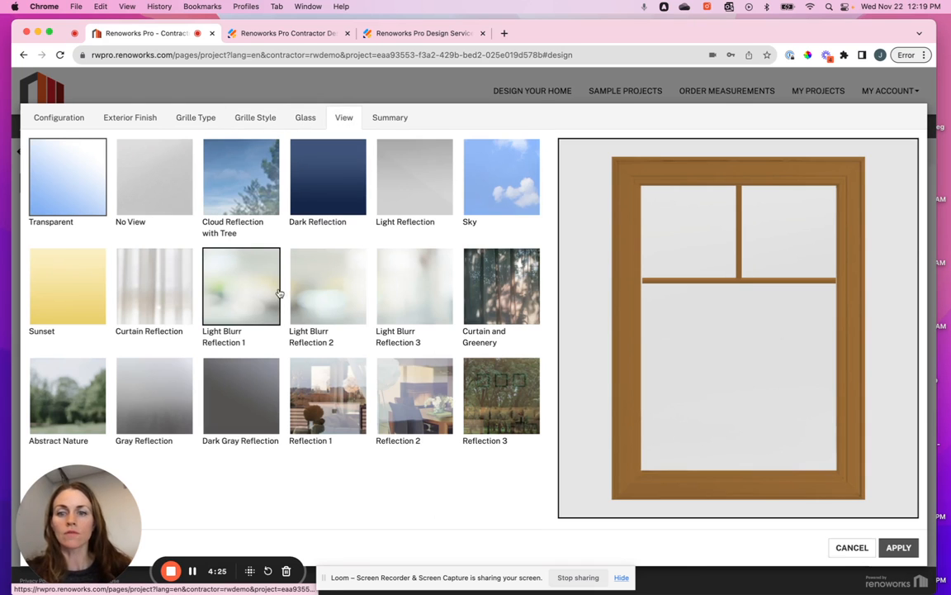
mouse_move(205, 395)
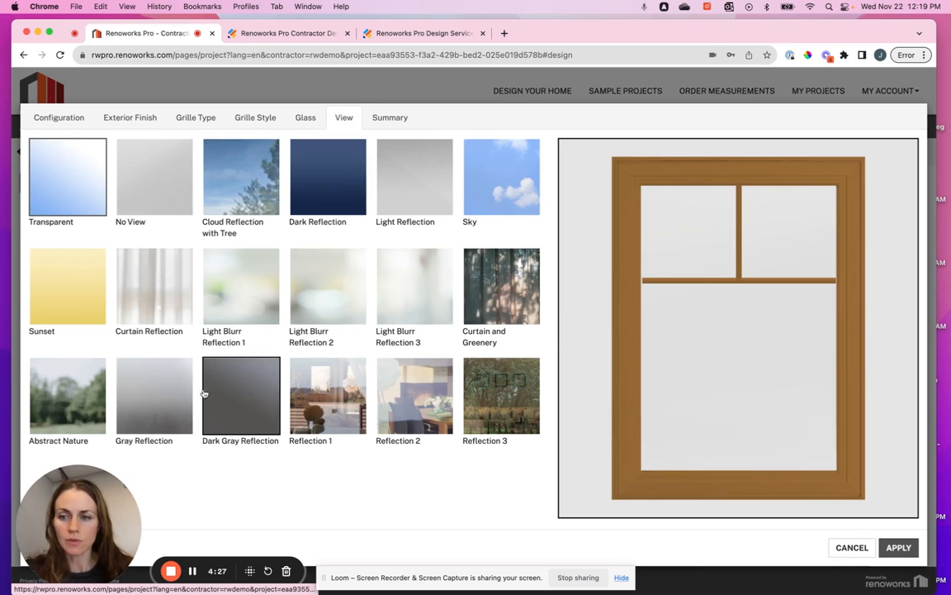
mouse_move(501, 285)
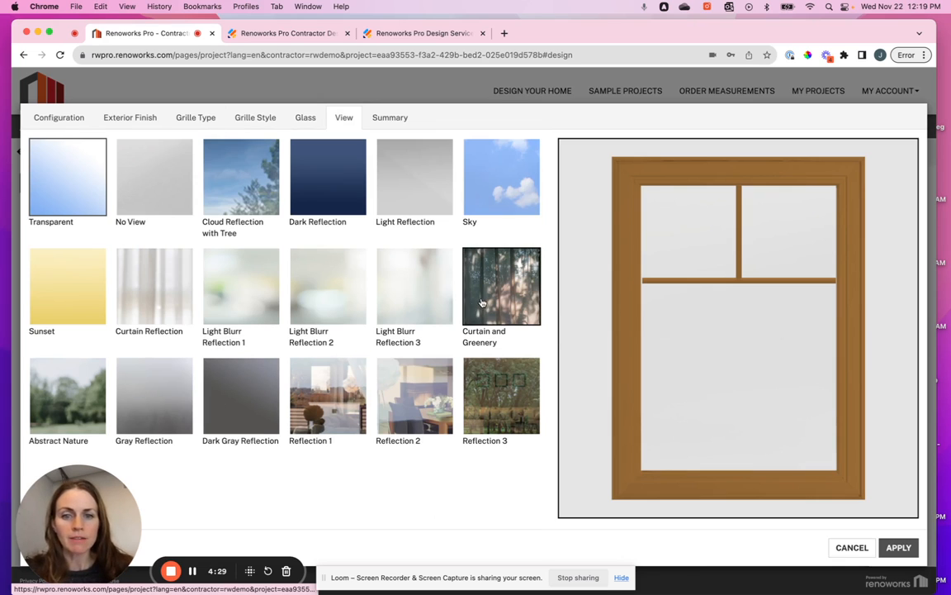
left_click(413, 285)
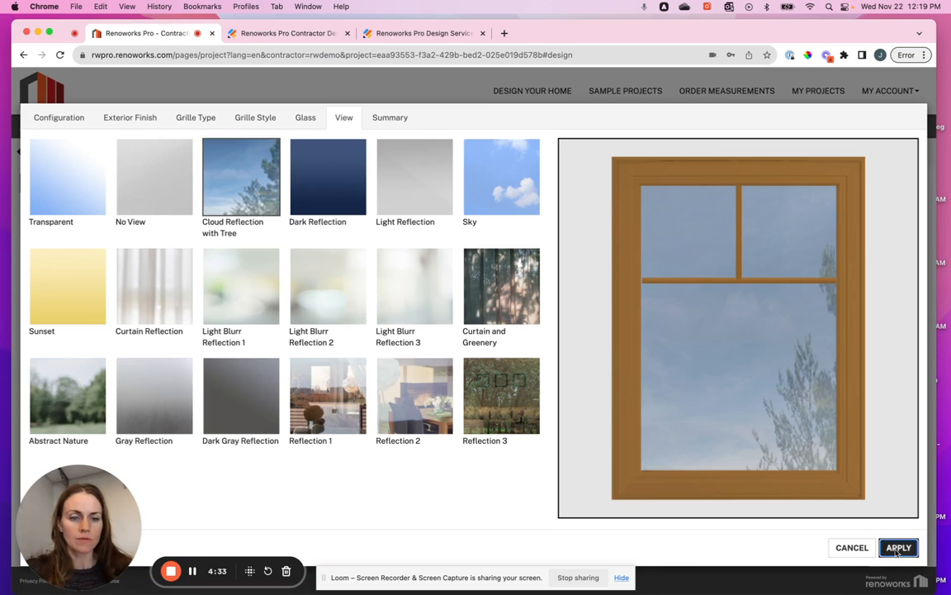
left_click(898, 547)
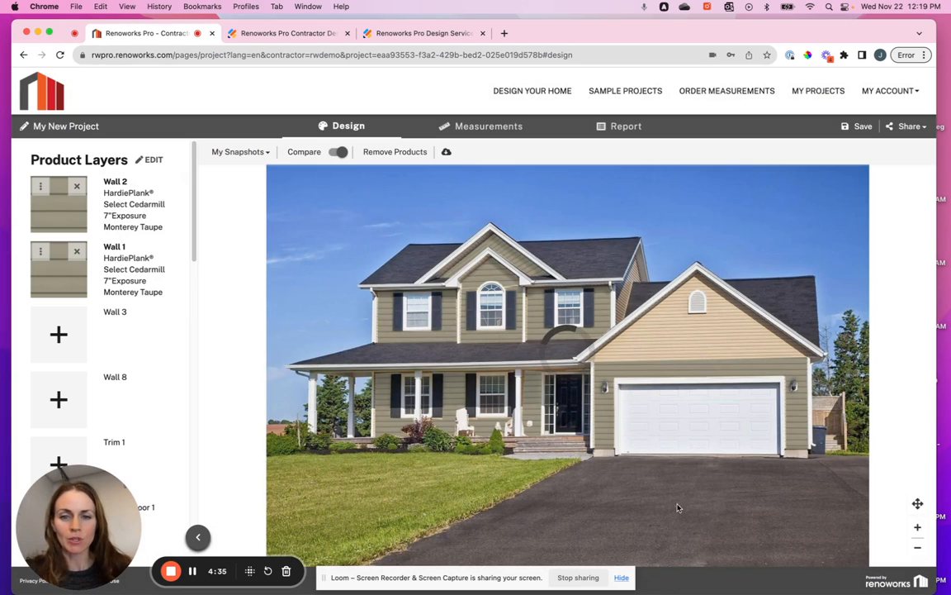
Add siding to Wall 3 from the Foundry brand, choosing Foundry FPX in Snow
left_click(862, 125)
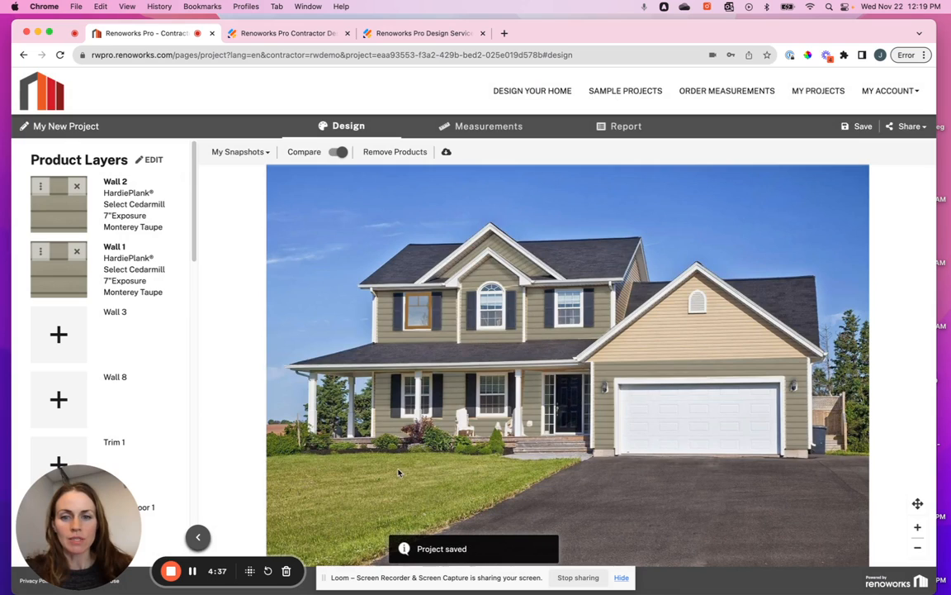
mouse_move(334, 252)
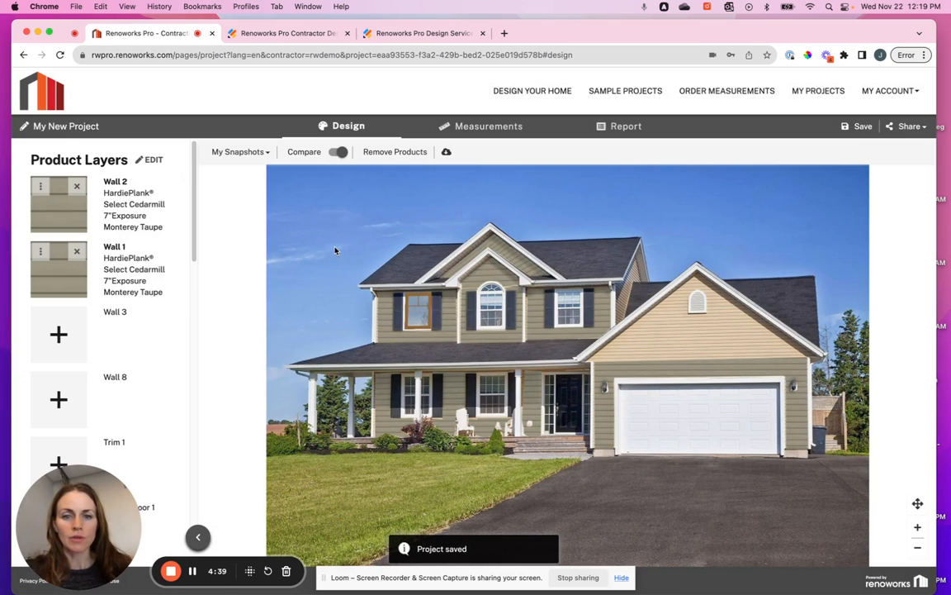
mouse_move(326, 229)
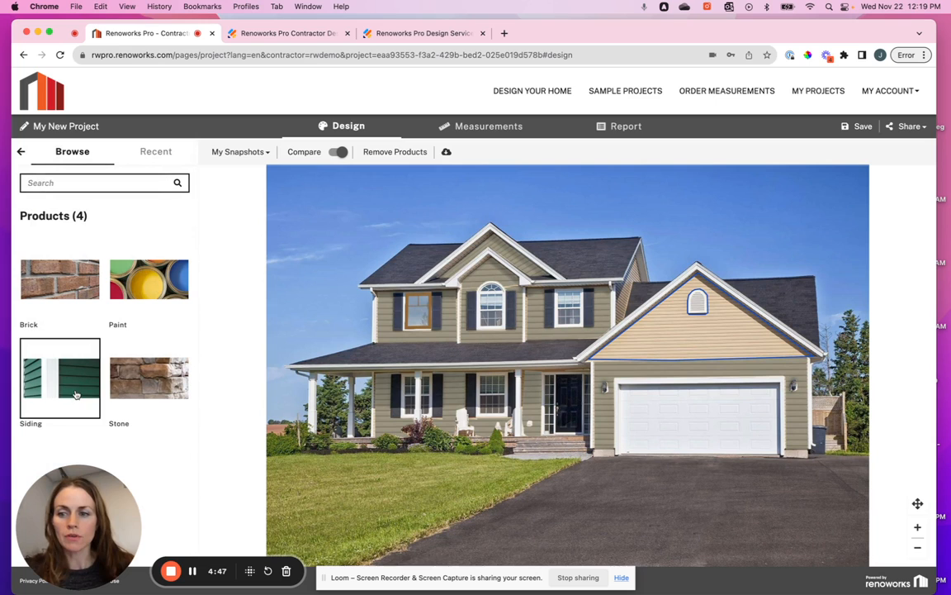
left_click(60, 378)
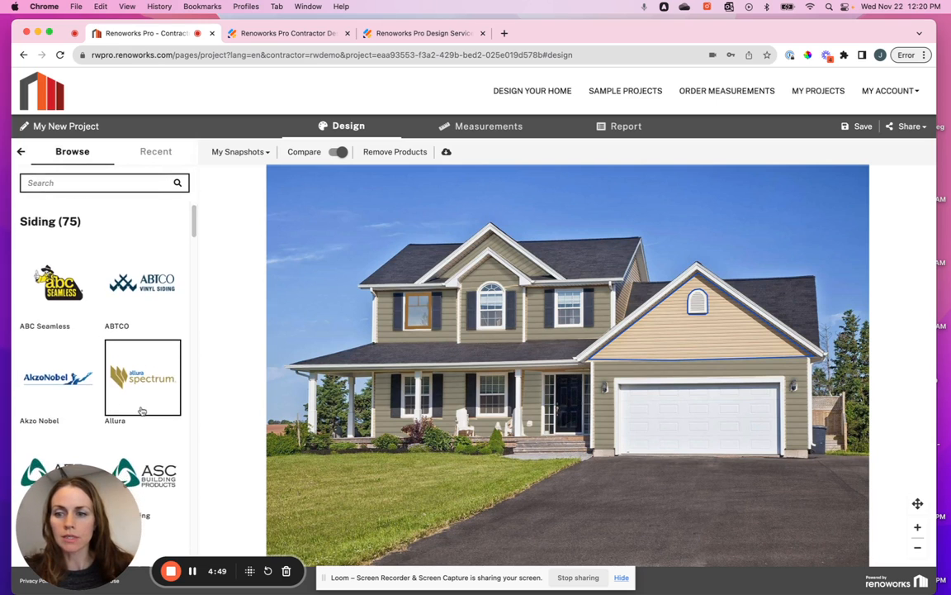
scroll("down", 3)
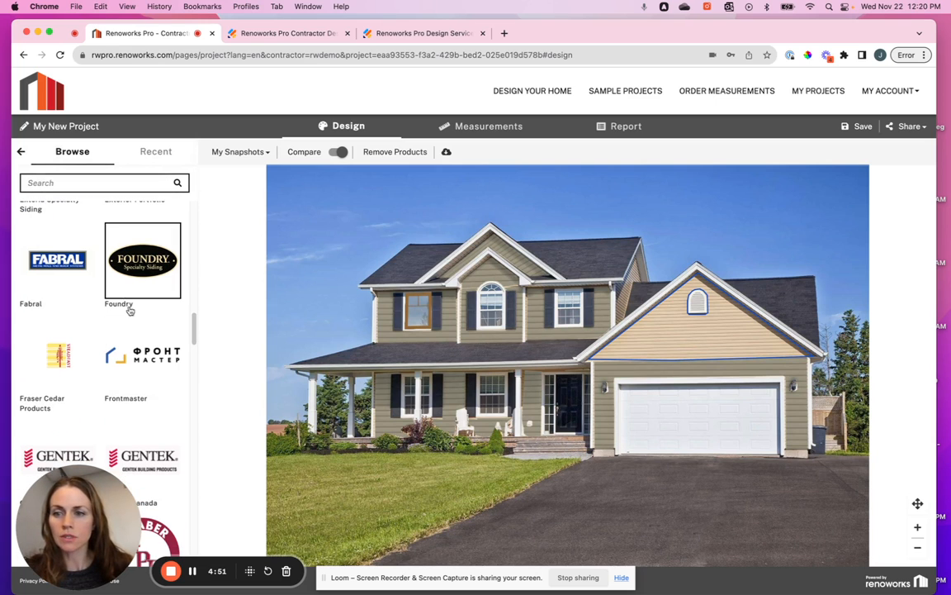
left_click(142, 259)
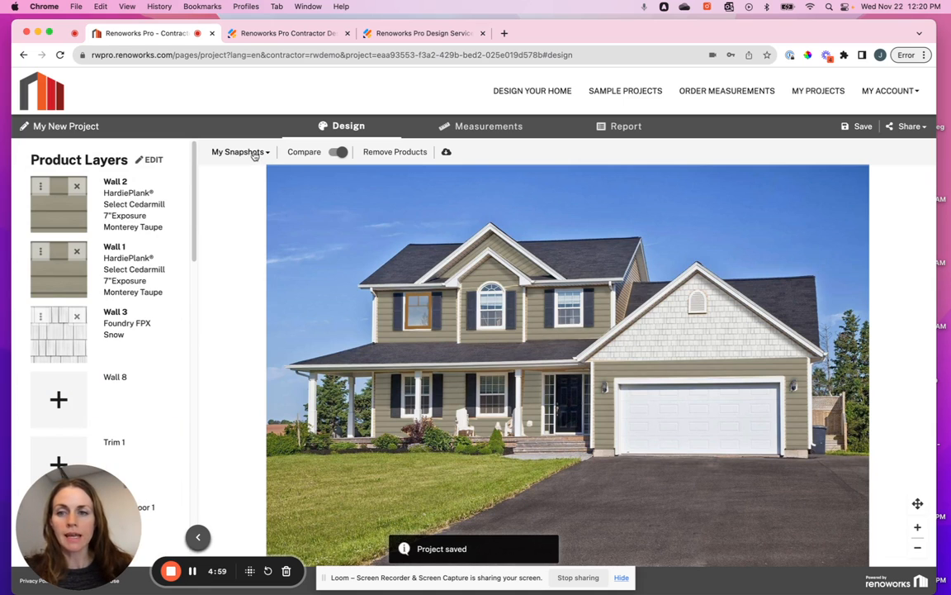
Snapshot the Snow gable design, then switch Wall 3 to Forest Green
left_click(240, 151)
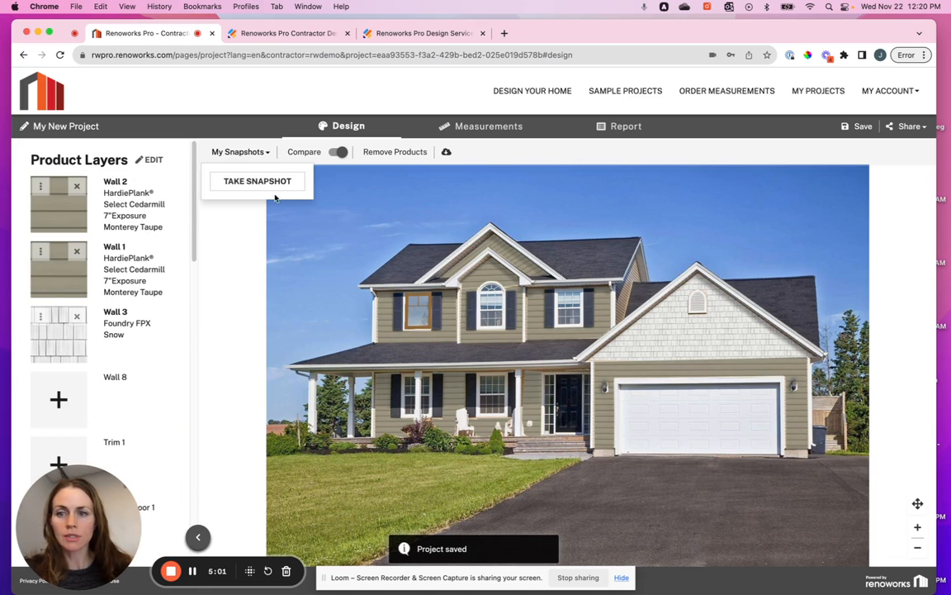
left_click(257, 181)
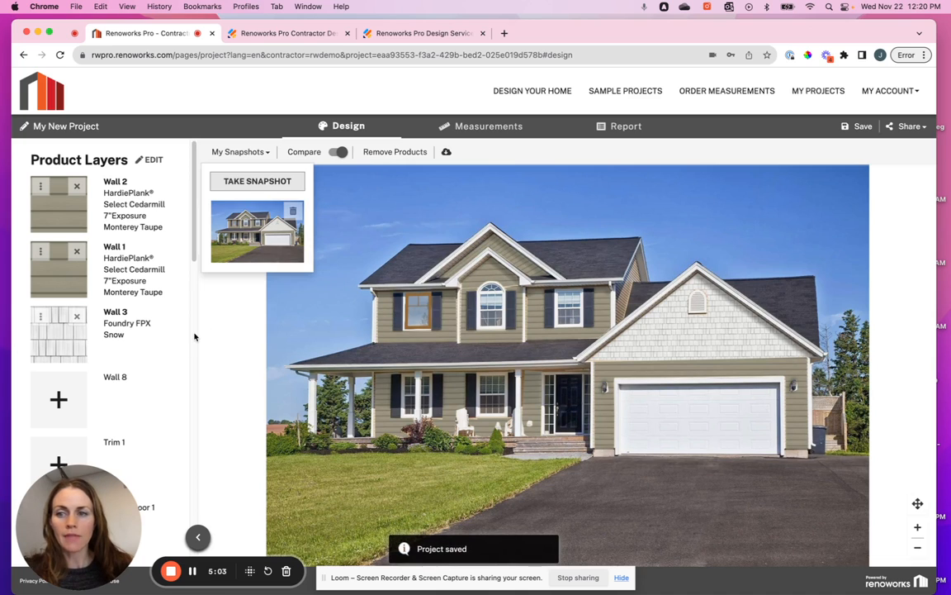
left_click(58, 335)
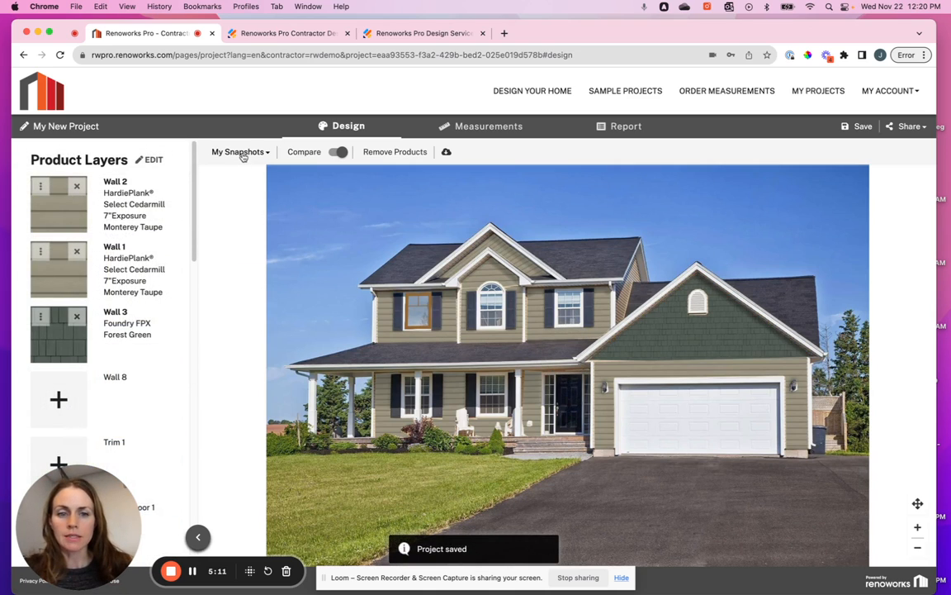
Snapshot the Forest Green design and rename the project Smith House
left_click(238, 151)
type("Smith")
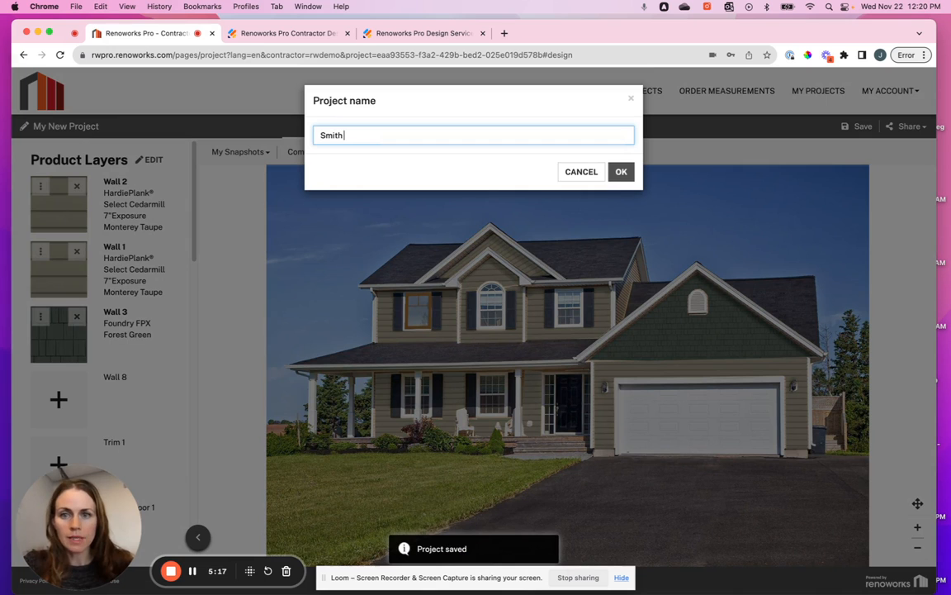
type("House")
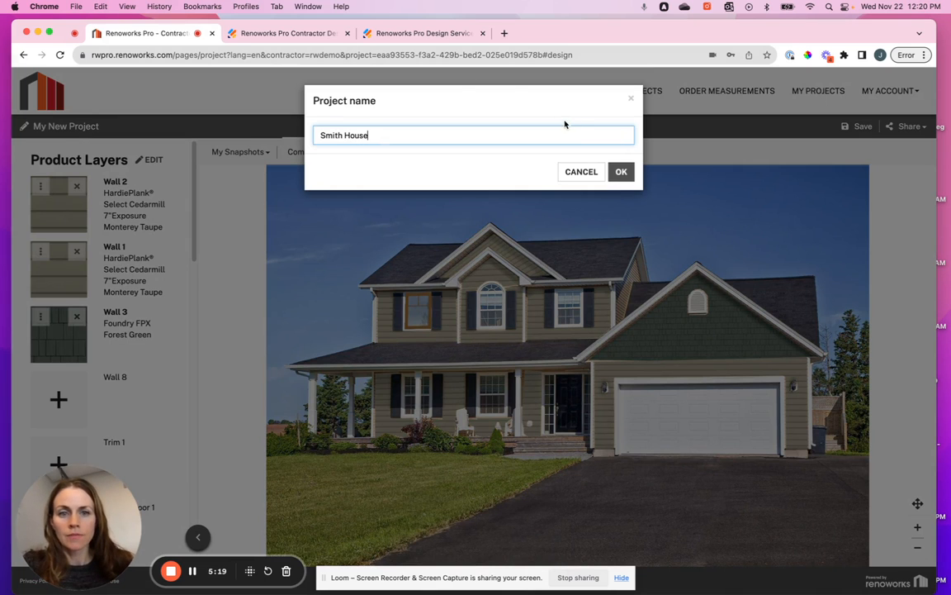
left_click(621, 170)
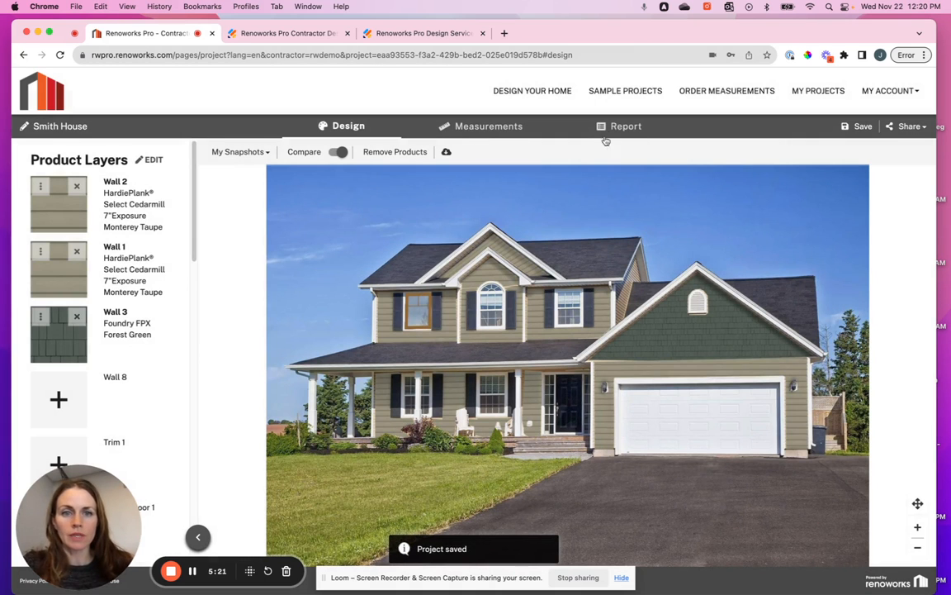
Preview the Smith House design report, scrolling its snapshot and product pages, then go back to Setup
left_click(625, 126)
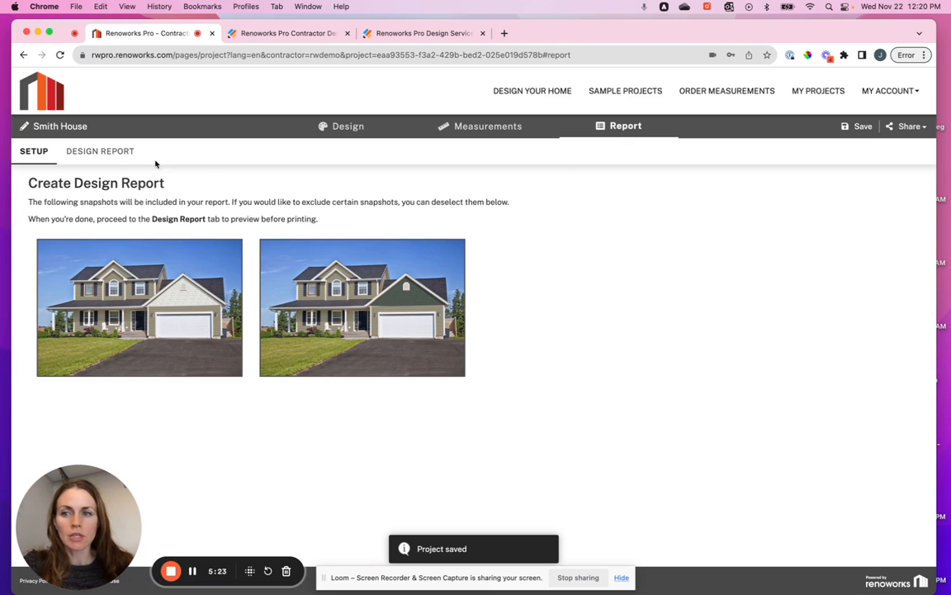
left_click(100, 151)
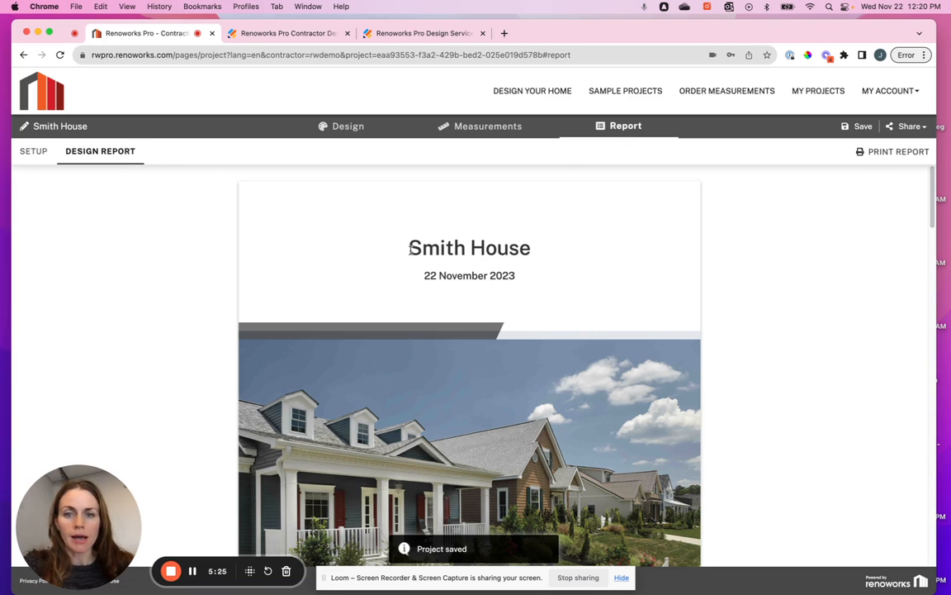
scroll("down", 3)
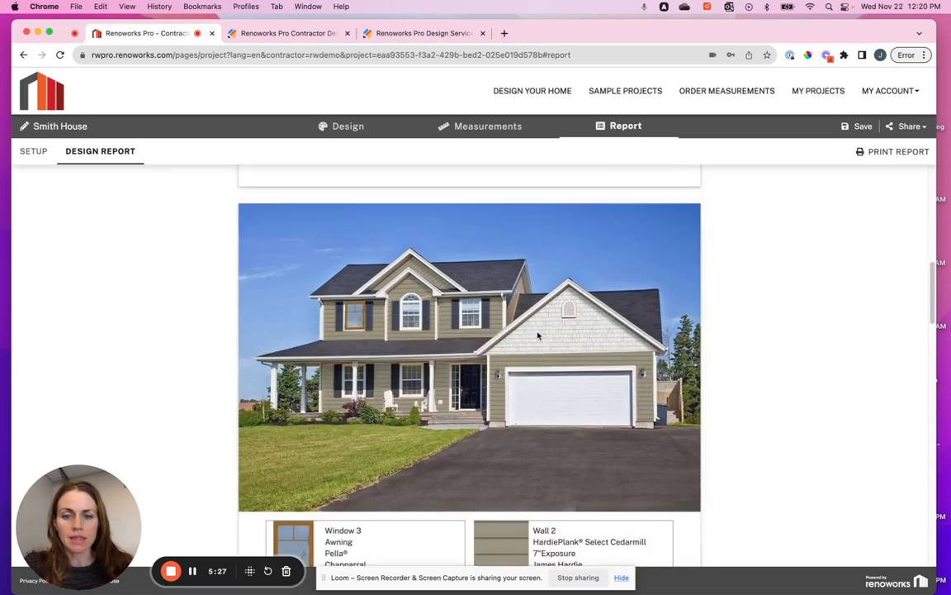
scroll("down", 3)
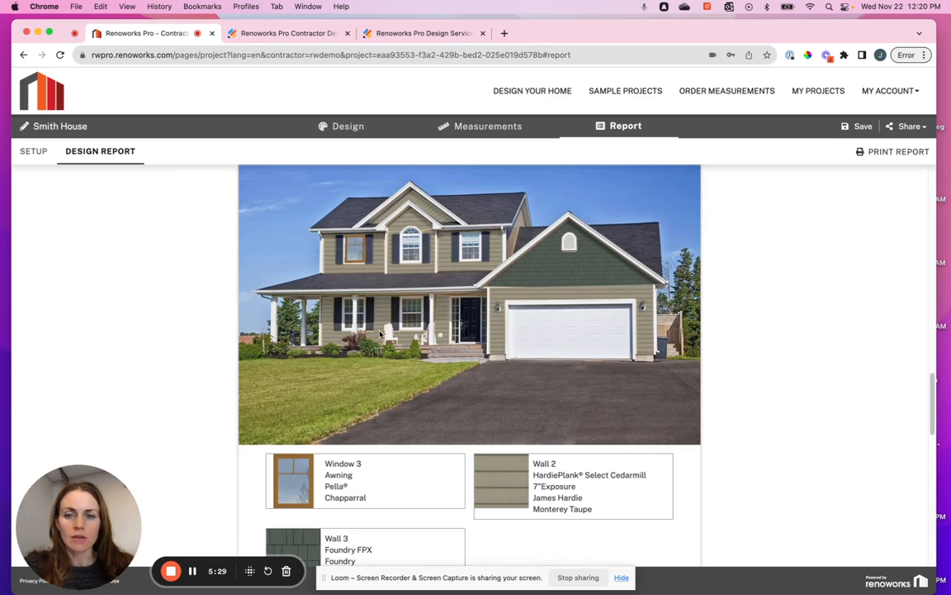
scroll("up", 3)
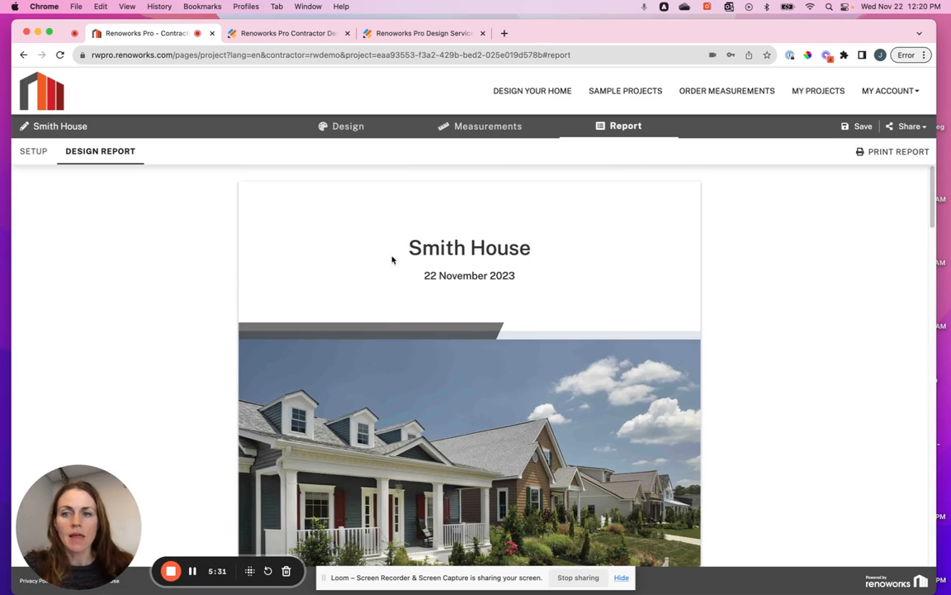
mouse_move(824, 228)
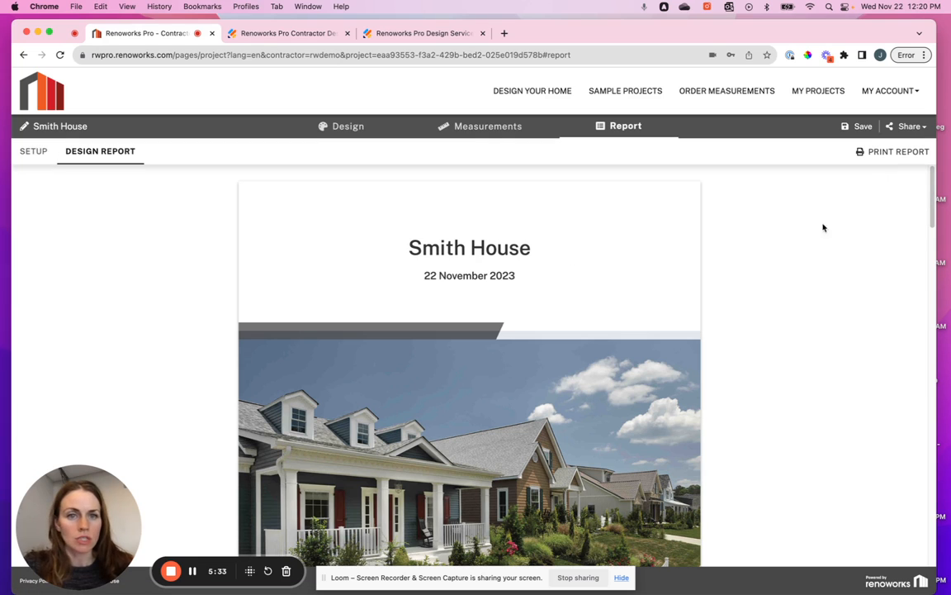
left_click(33, 152)
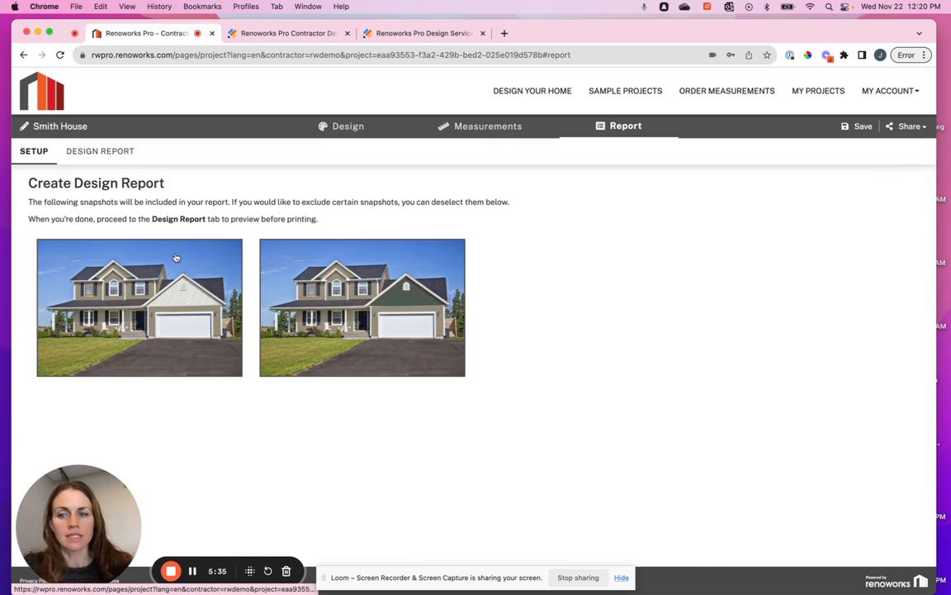
mouse_move(211, 231)
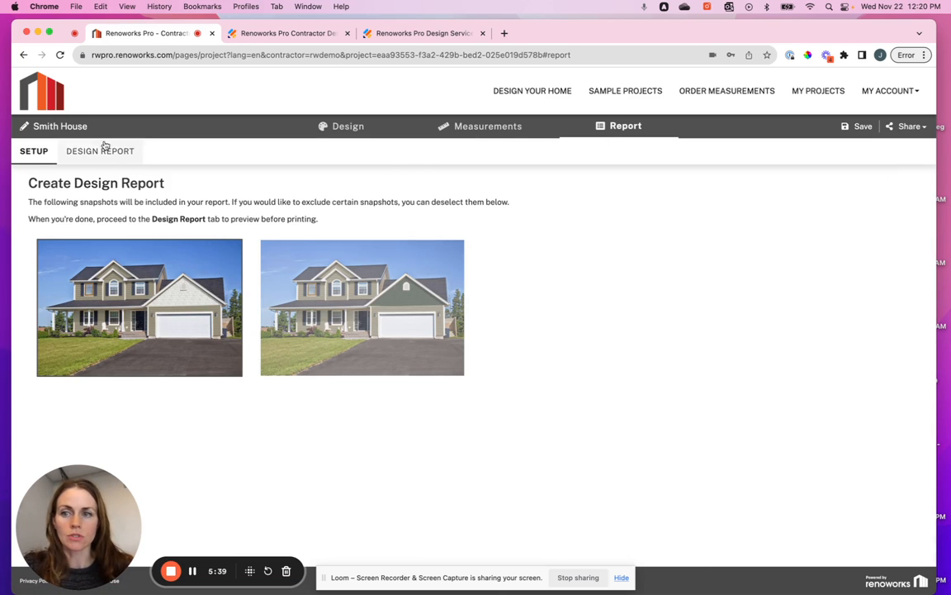
Show the design report preview again and cancel the Share > Email recipient prompt
left_click(100, 150)
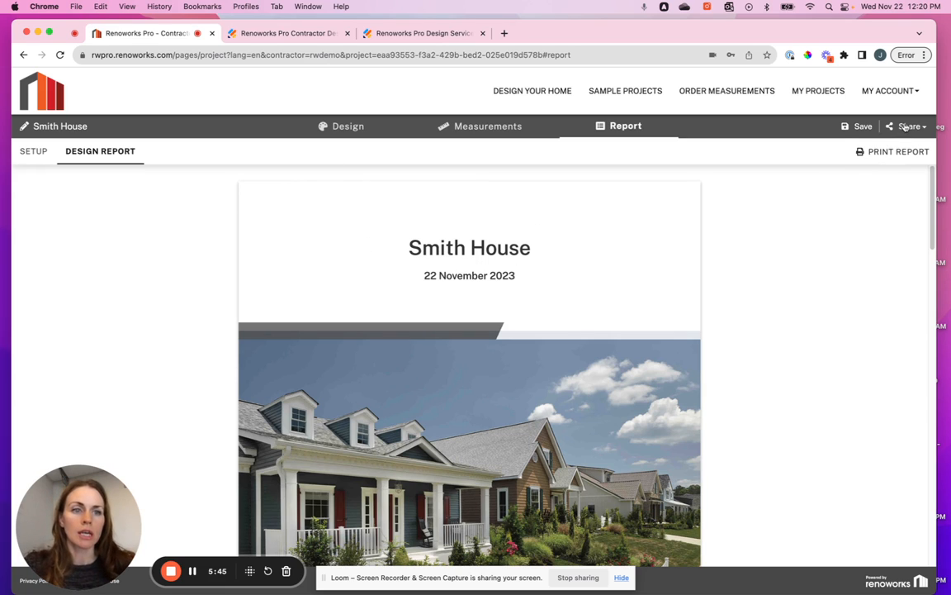
left_click(909, 126)
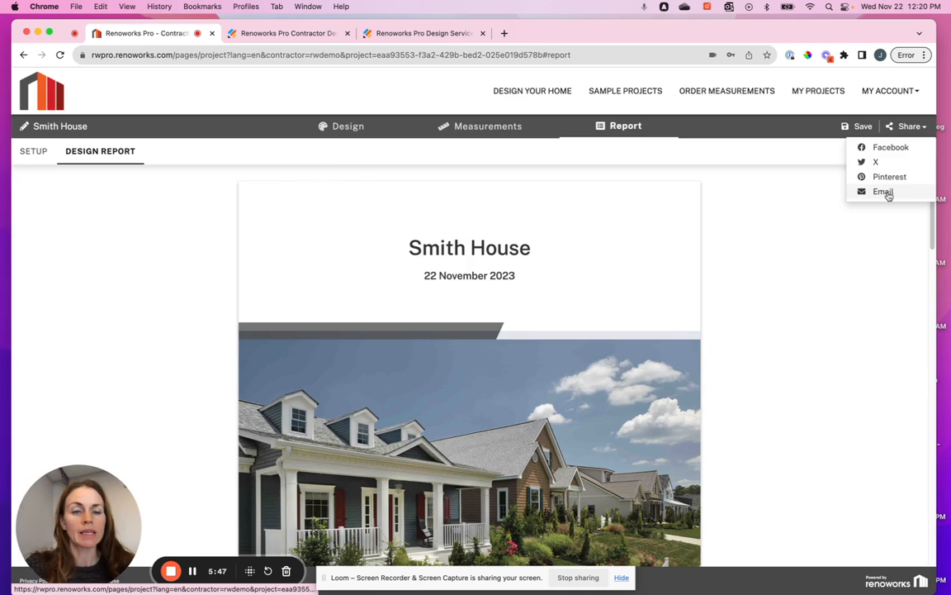
left_click(883, 192)
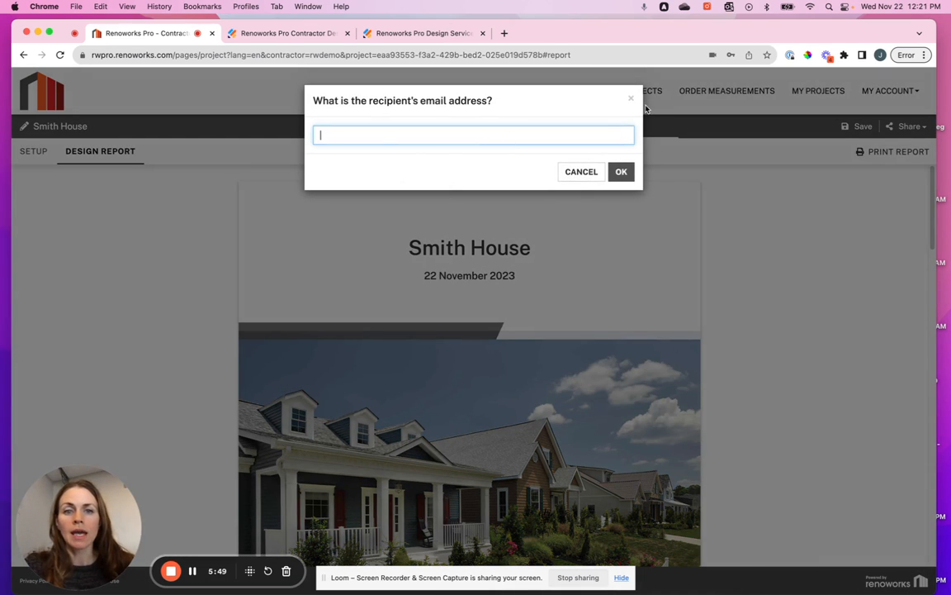
left_click(581, 170)
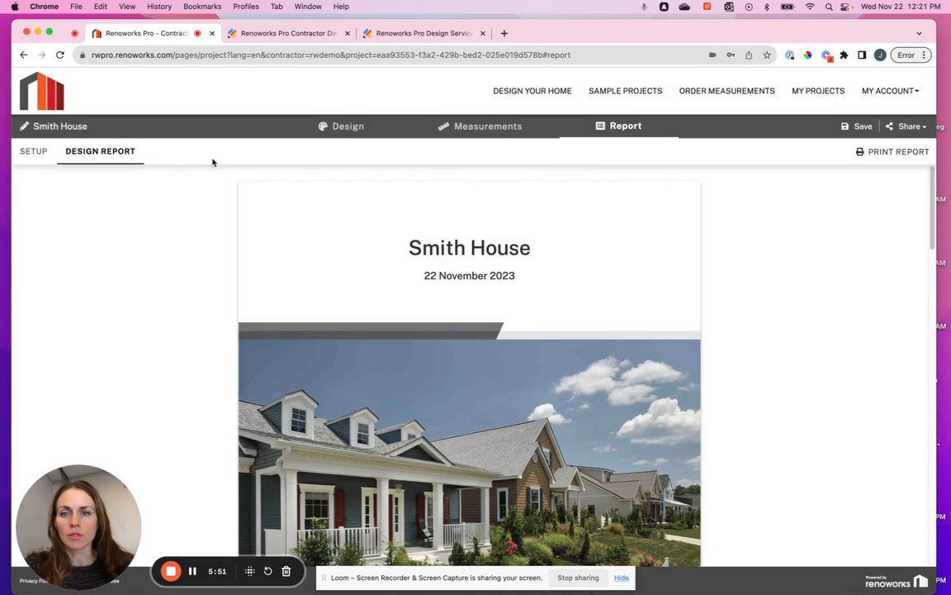
mouse_move(337, 248)
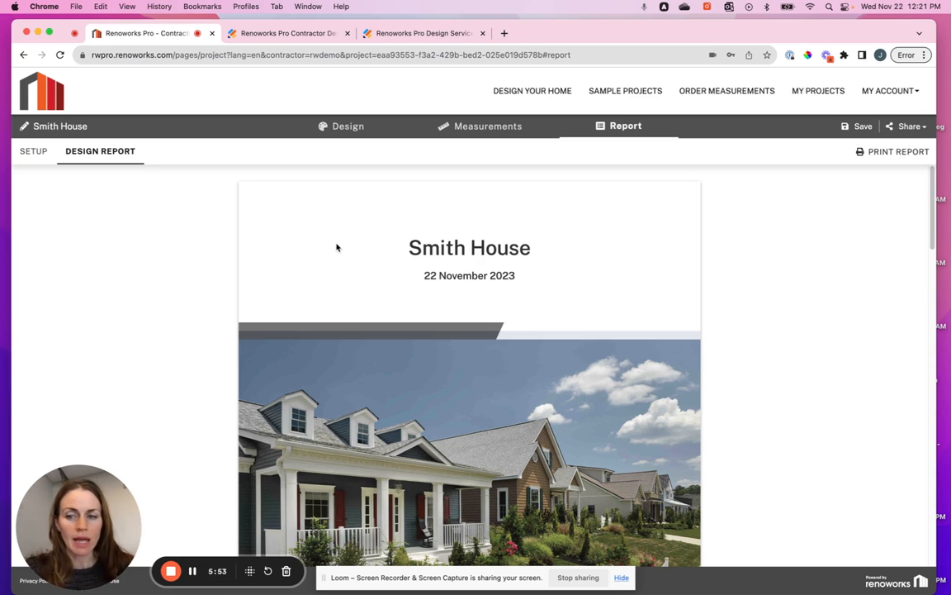
mouse_move(33, 151)
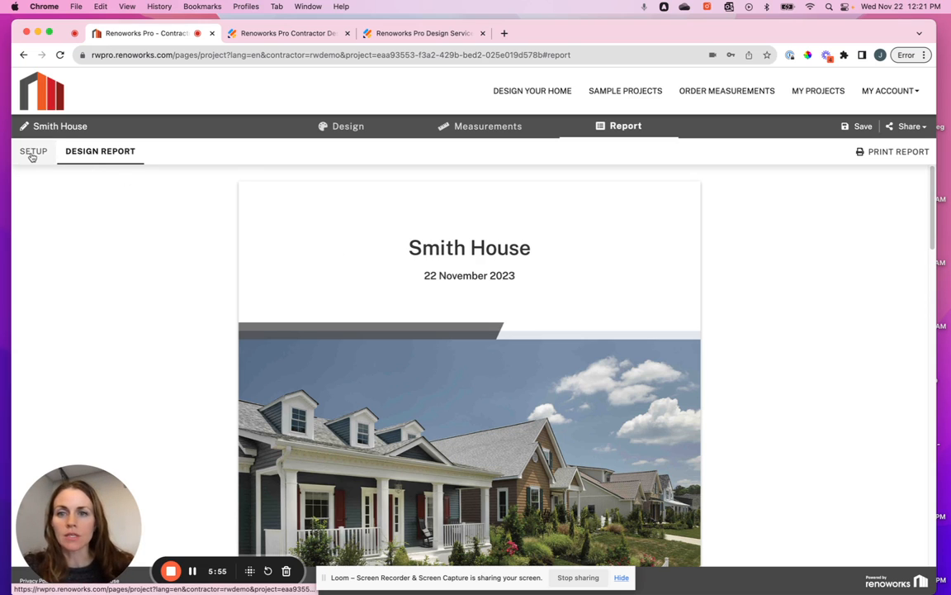
Return to the house design view and close the Share options
left_click(348, 126)
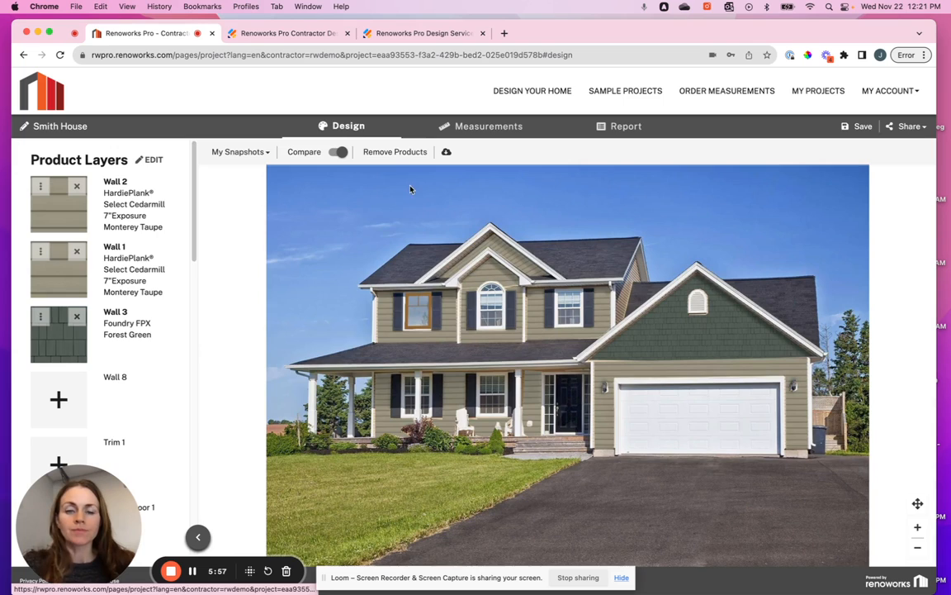
mouse_move(918, 133)
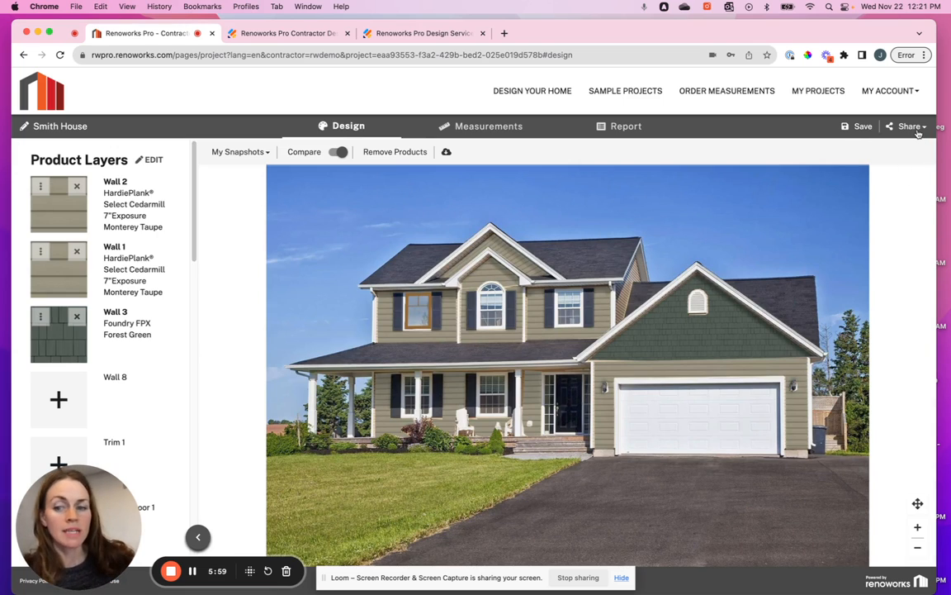
left_click(909, 125)
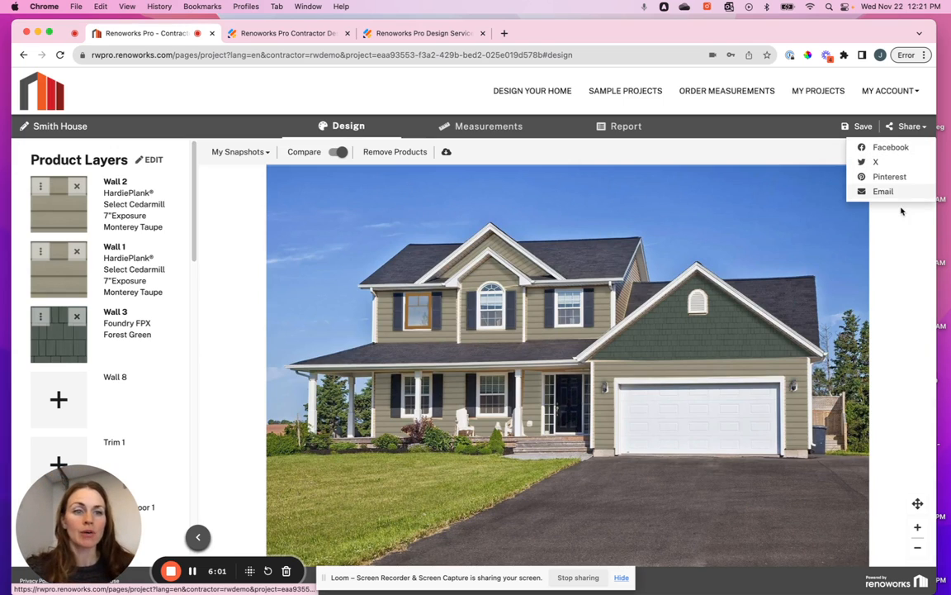
mouse_move(793, 230)
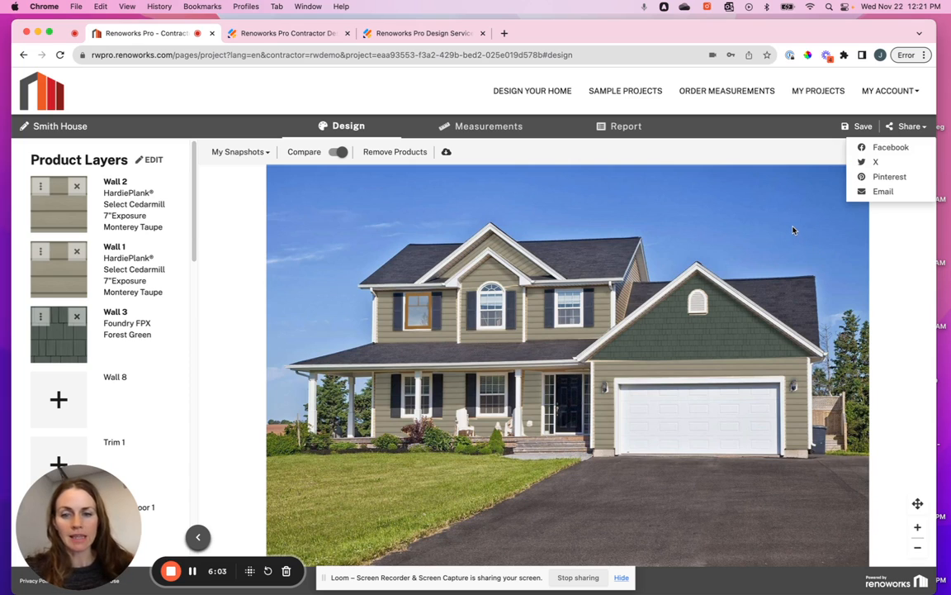
mouse_move(318, 236)
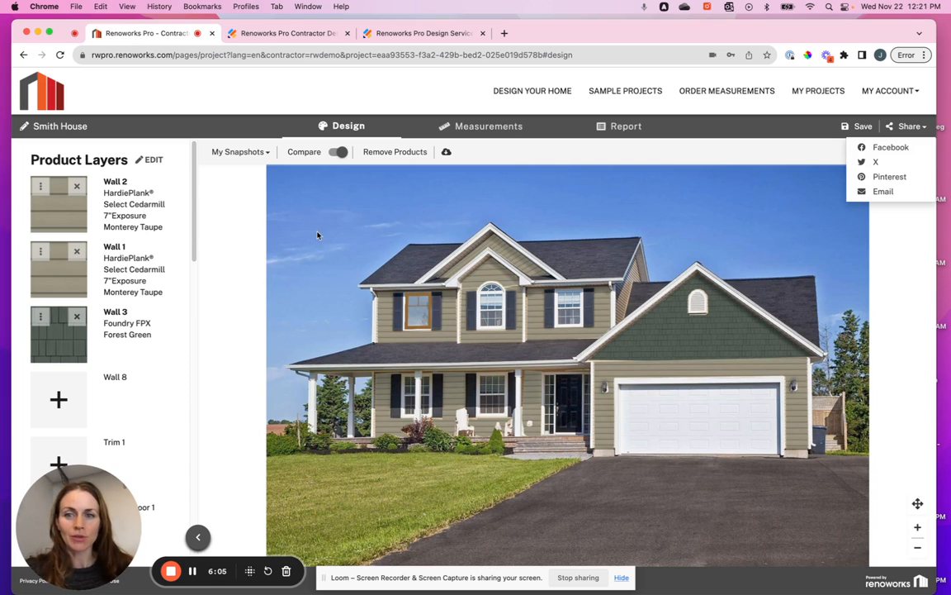
left_click(231, 233)
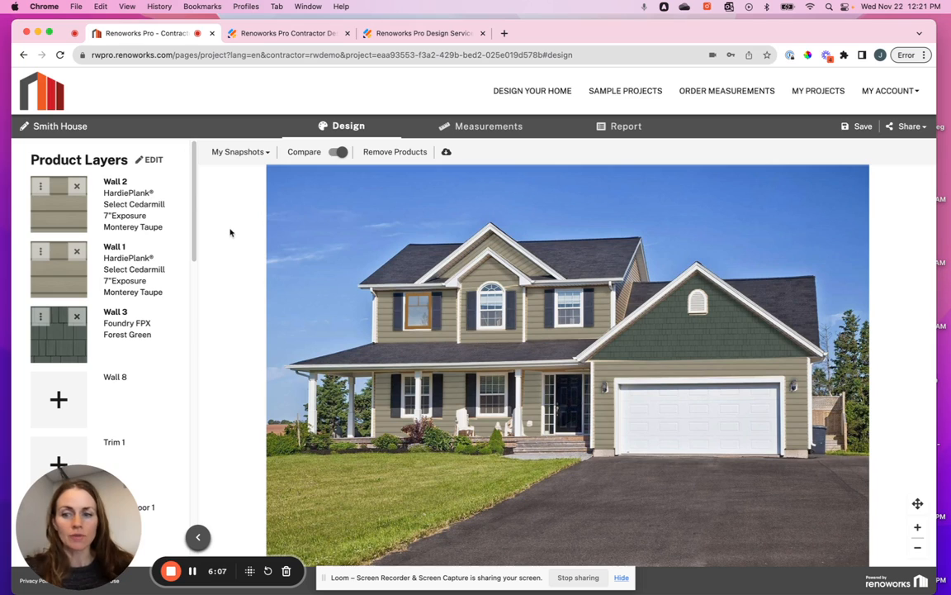
mouse_move(481, 193)
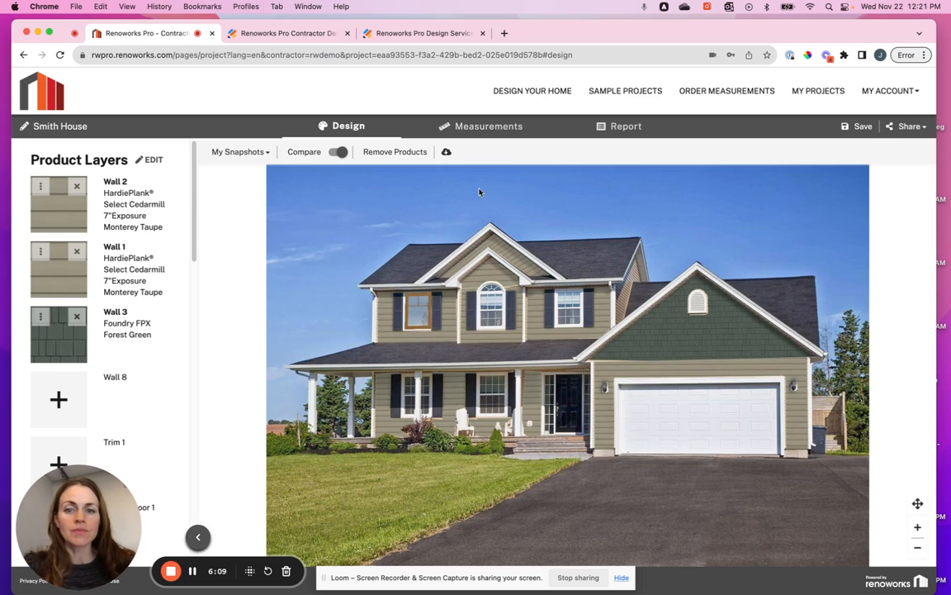
mouse_move(305, 254)
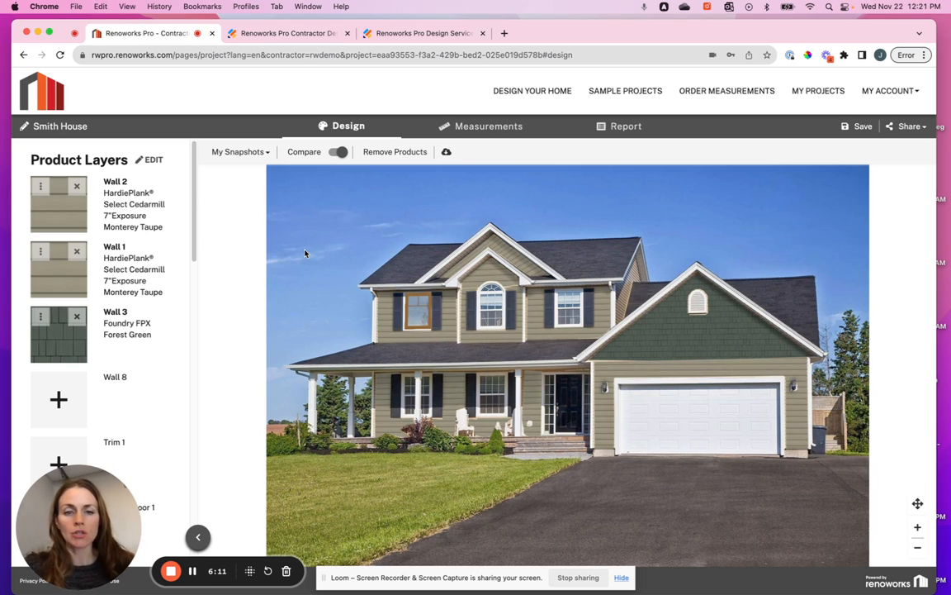
mouse_move(328, 205)
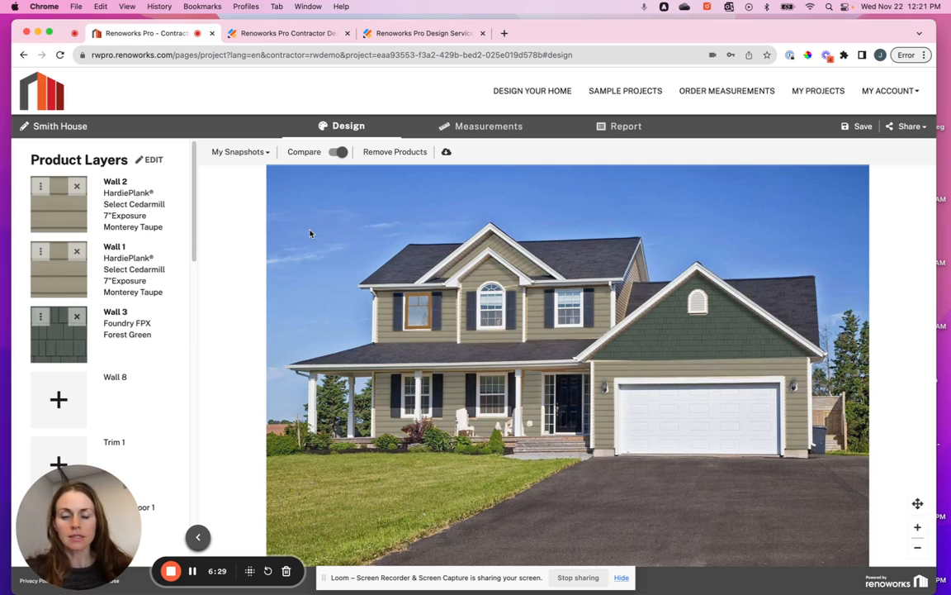
mouse_move(321, 232)
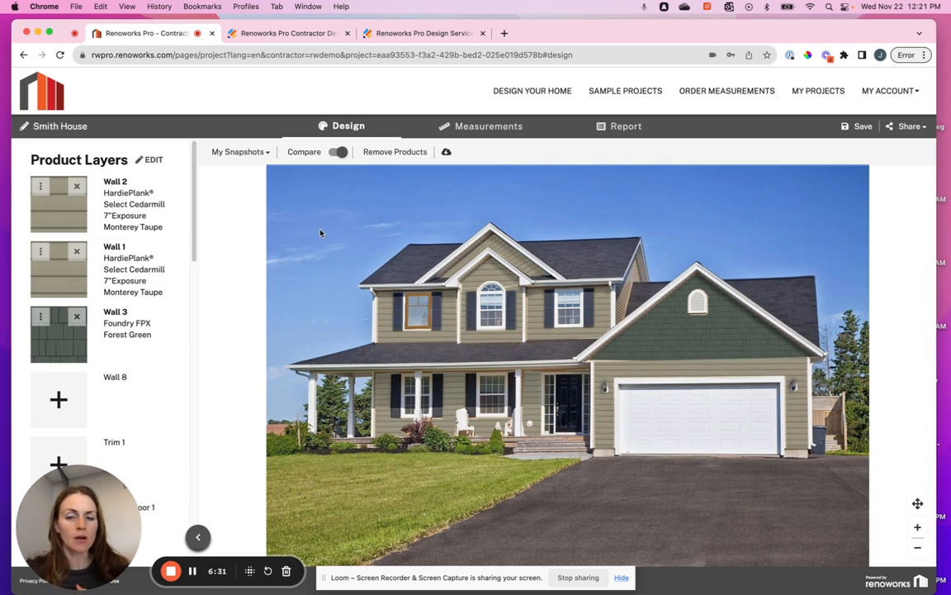
Compare against the original house, then bring up the Jotform design consultation order form
left_click(568, 313)
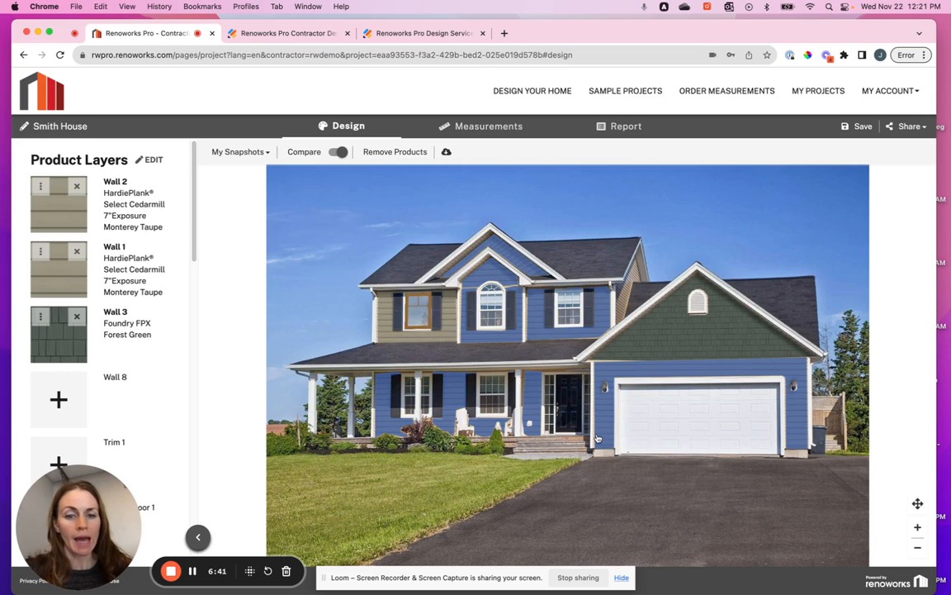
left_click(601, 359)
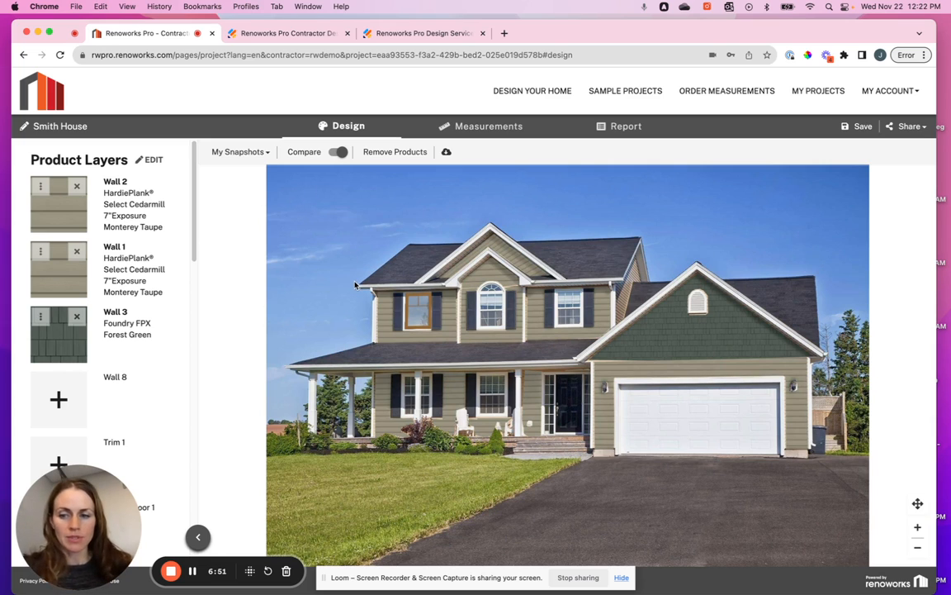
mouse_move(338, 270)
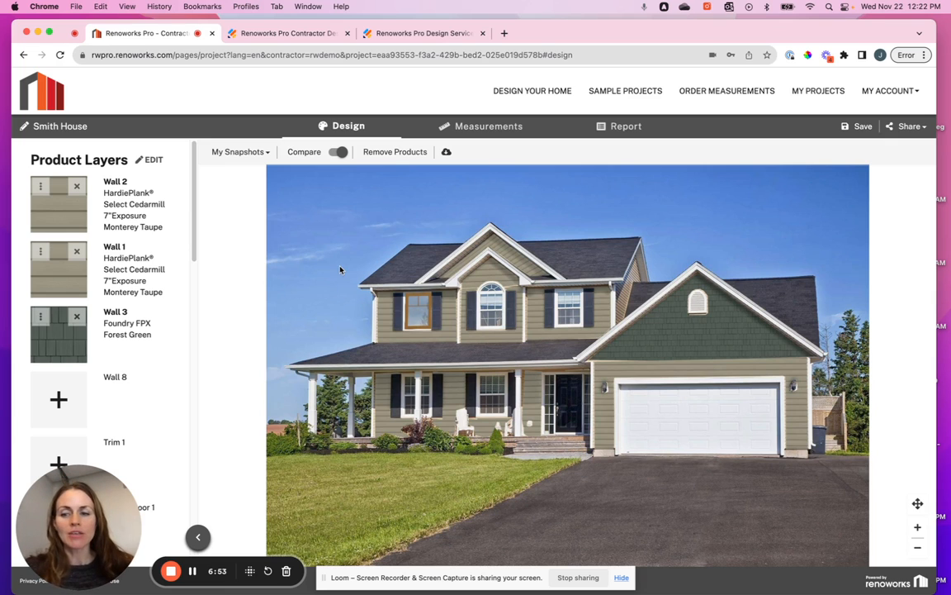
left_click(285, 33)
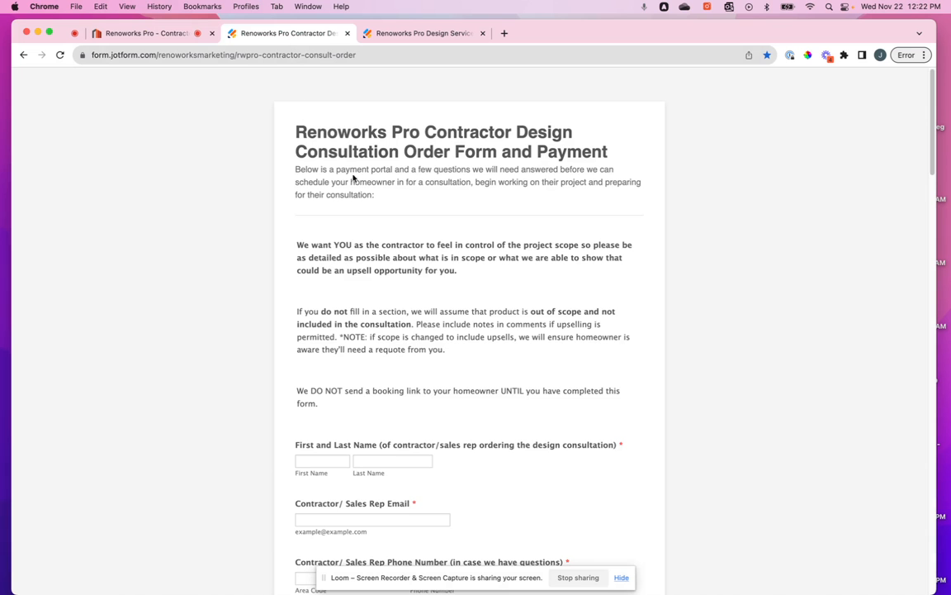
scroll("down", 3)
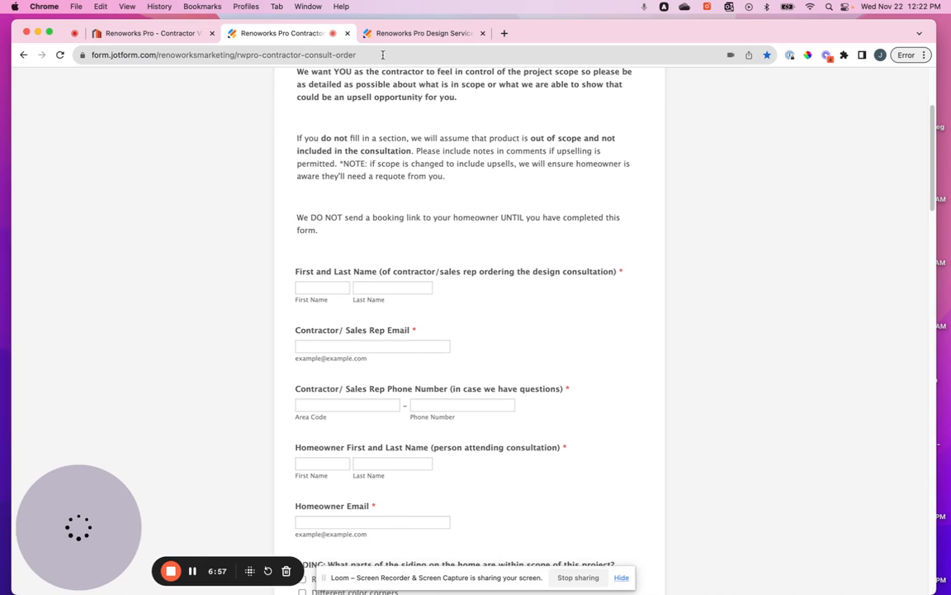
left_click(423, 33)
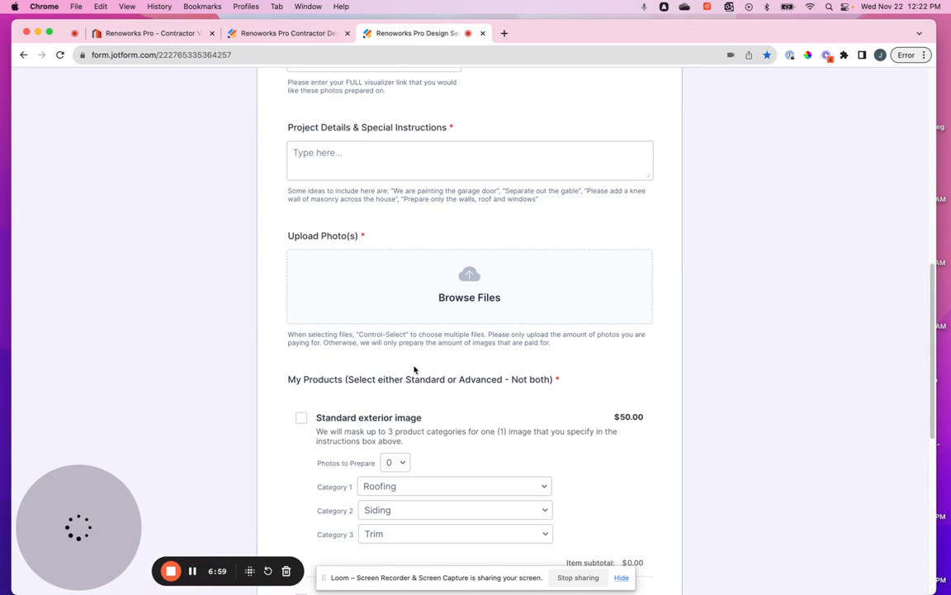
scroll("down", 3)
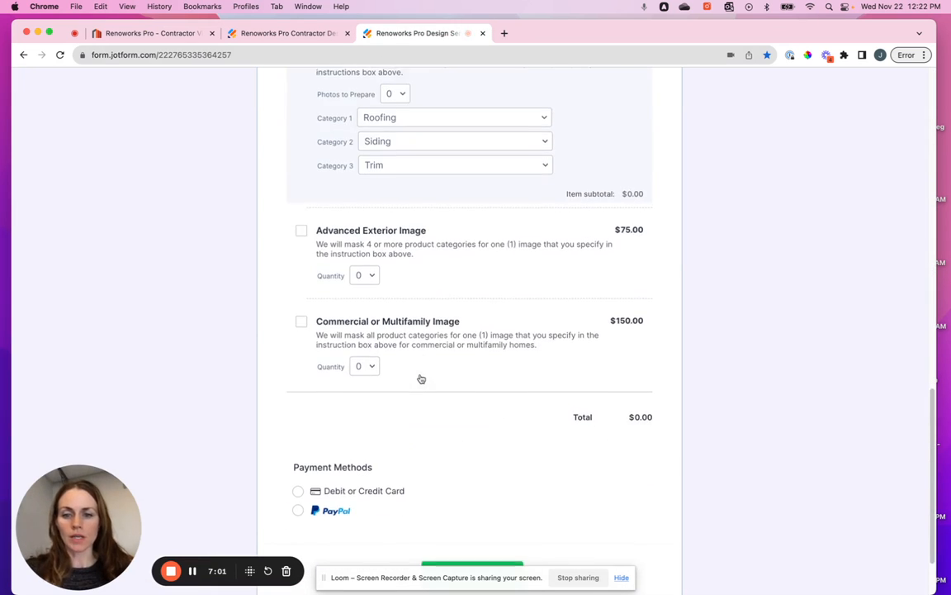
scroll("up", 3)
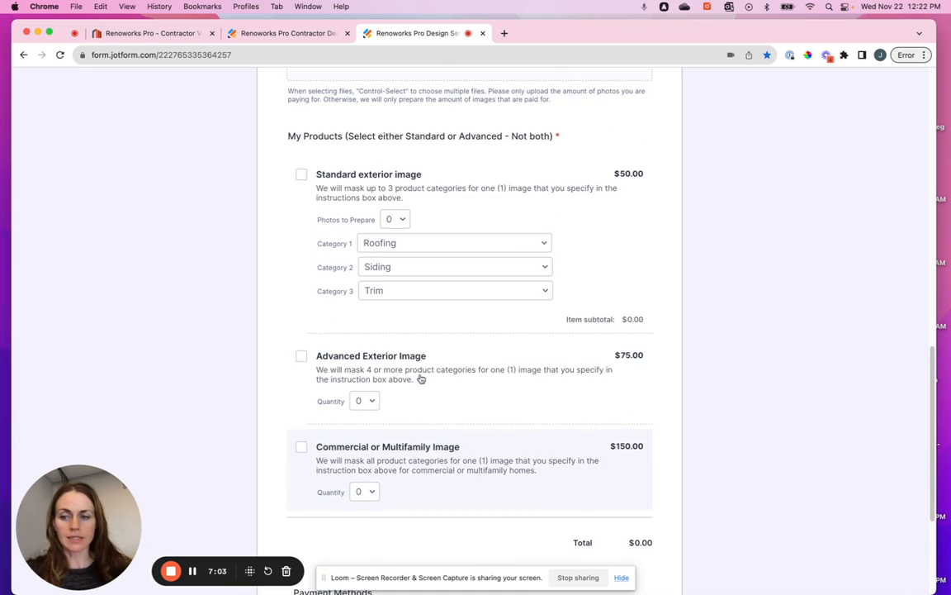
scroll("up", 3)
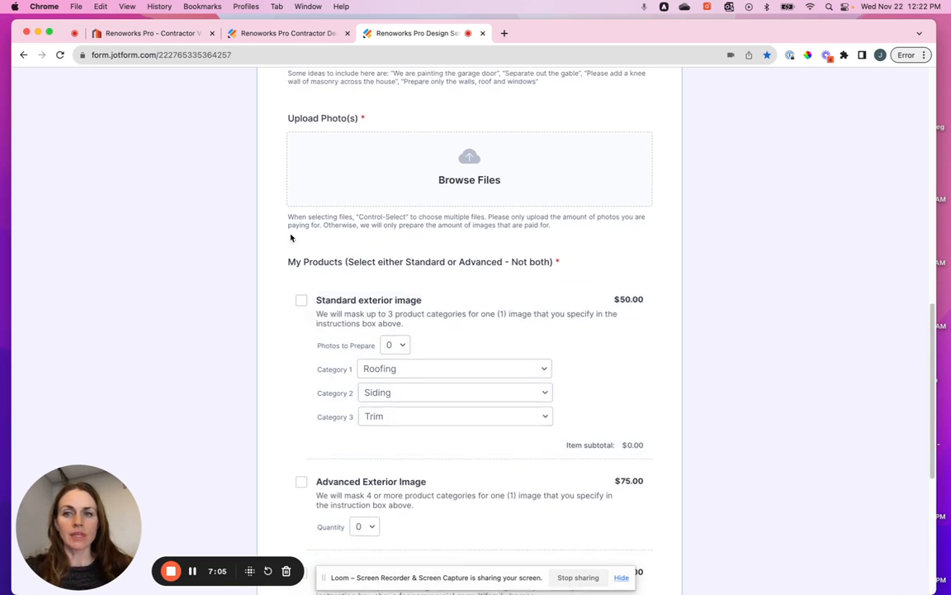
left_click(288, 33)
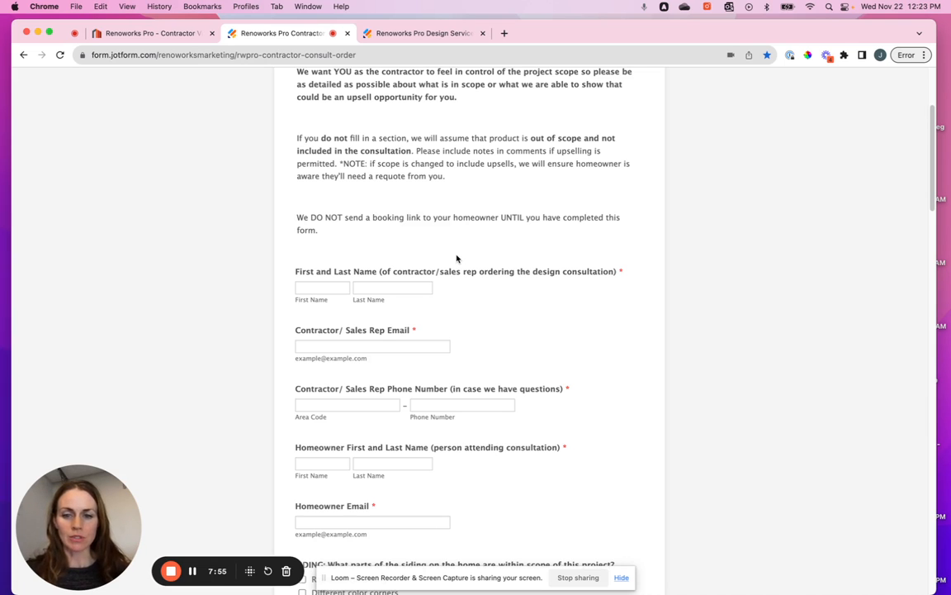
scroll("down", 3)
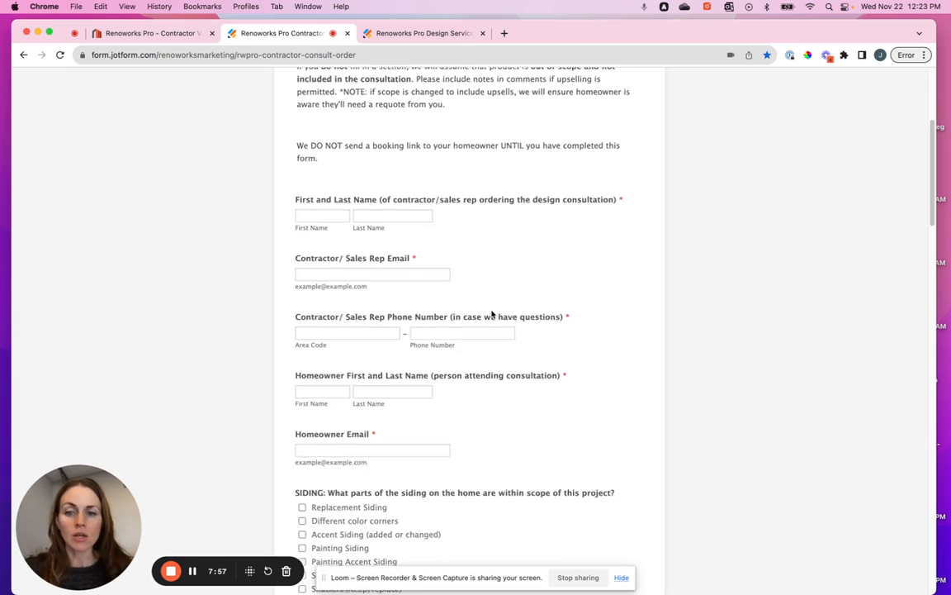
scroll("down", 3)
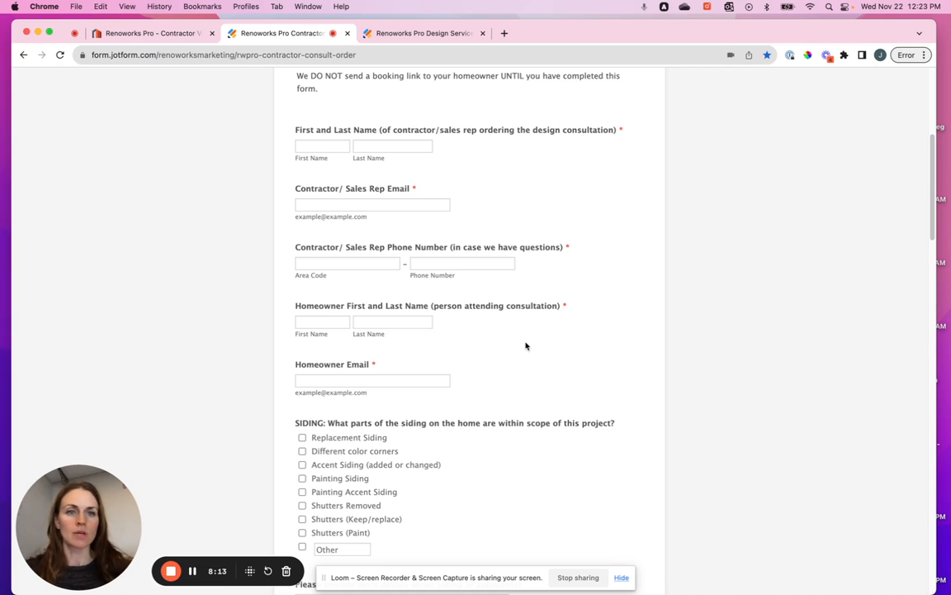
mouse_move(516, 347)
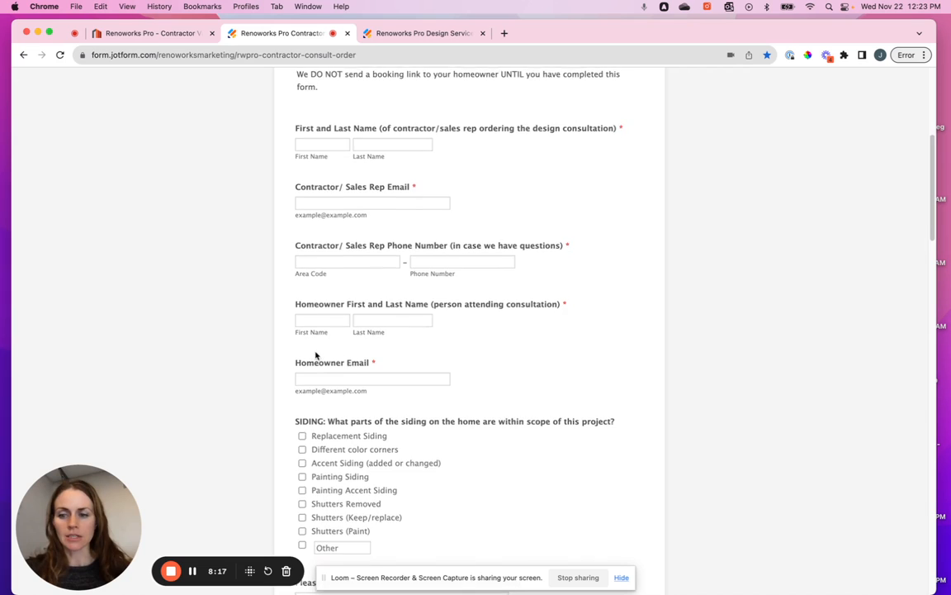
scroll("up", 3)
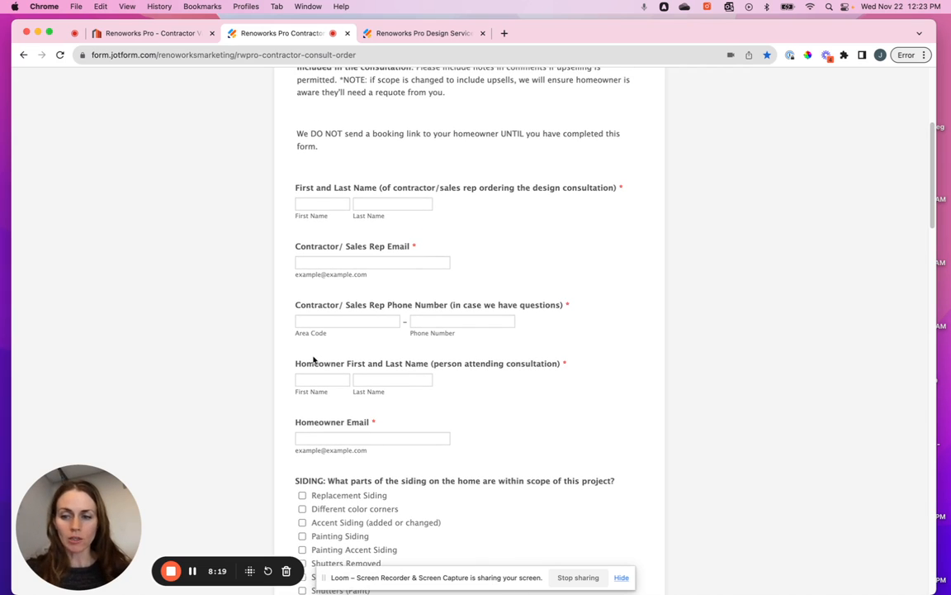
scroll("up", 3)
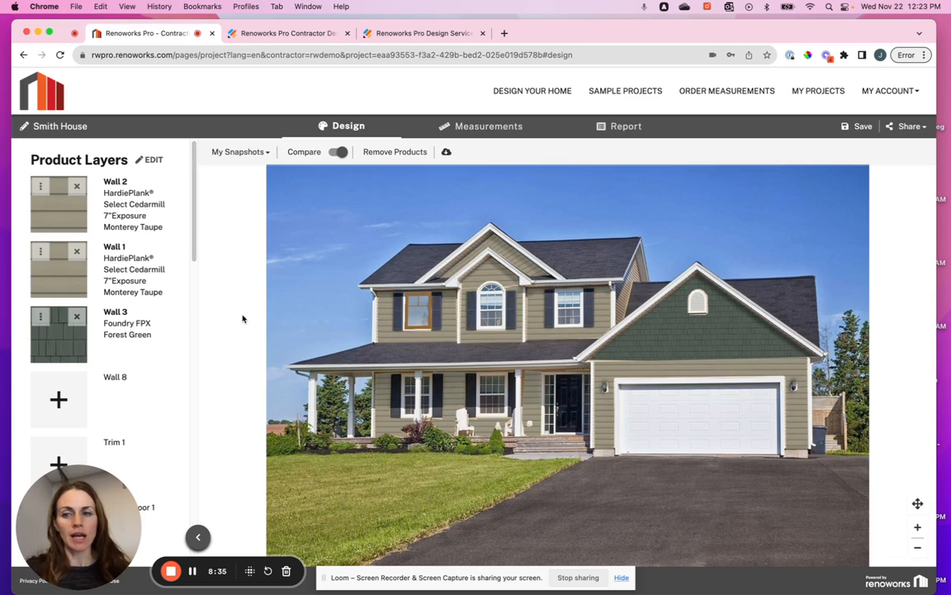
mouse_move(338, 307)
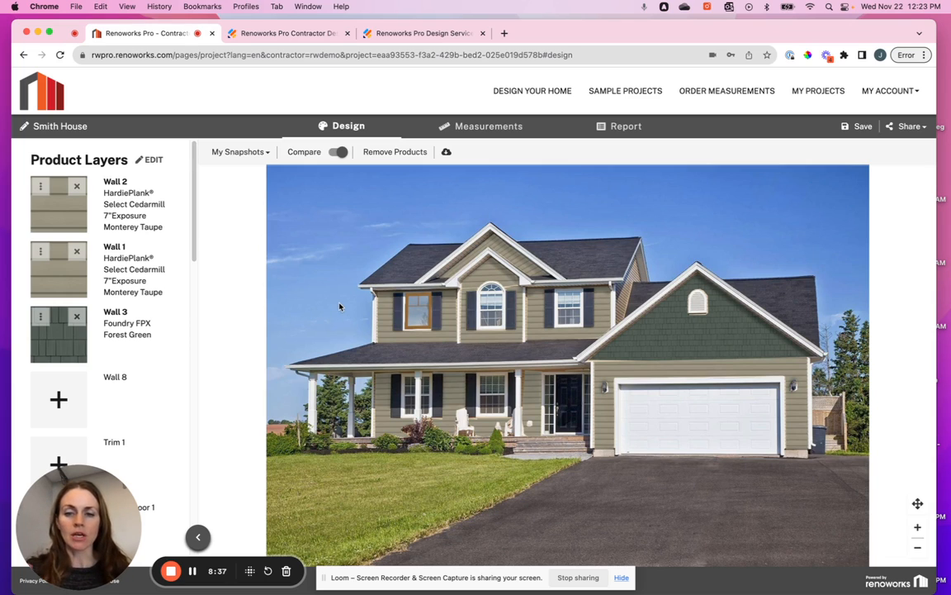
mouse_move(335, 285)
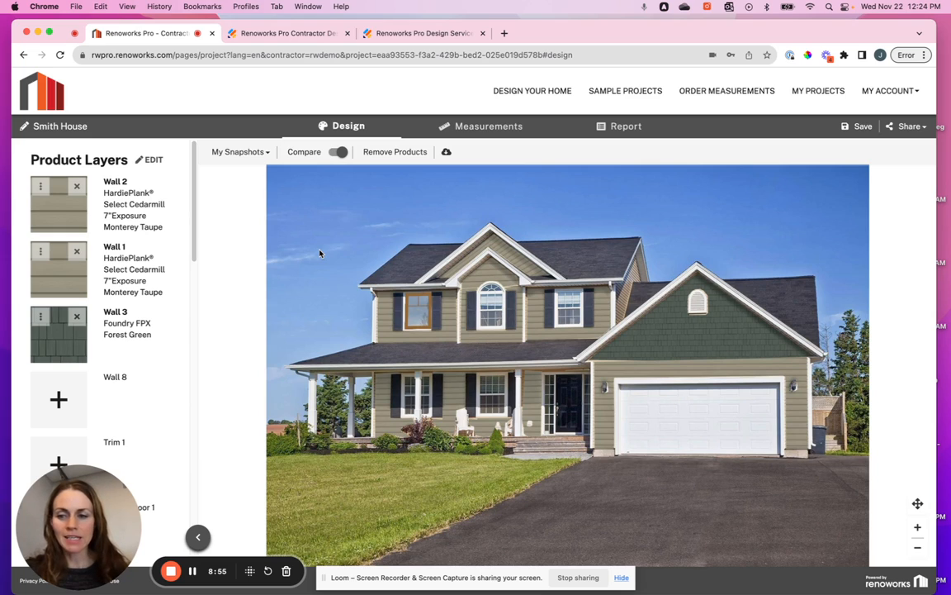
mouse_move(320, 281)
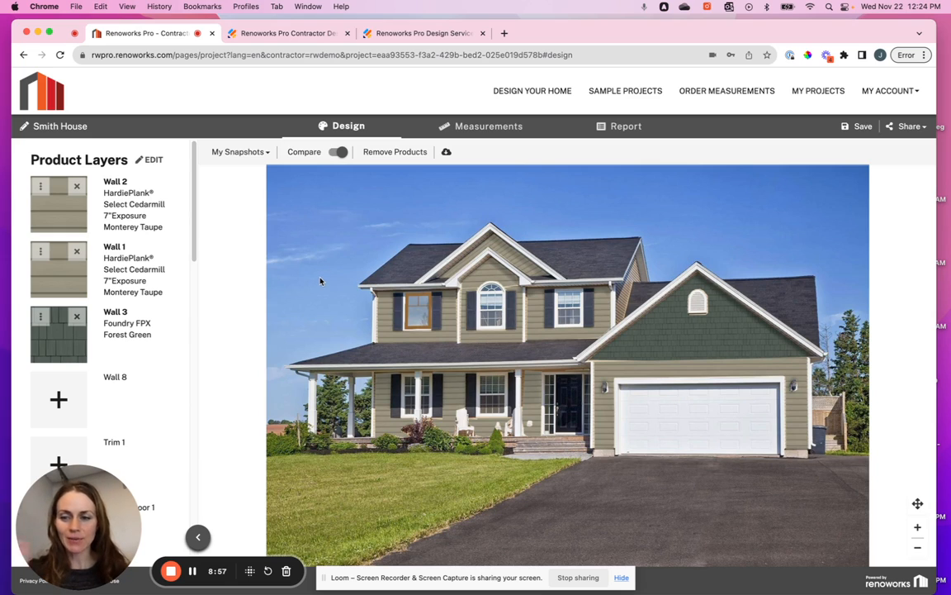